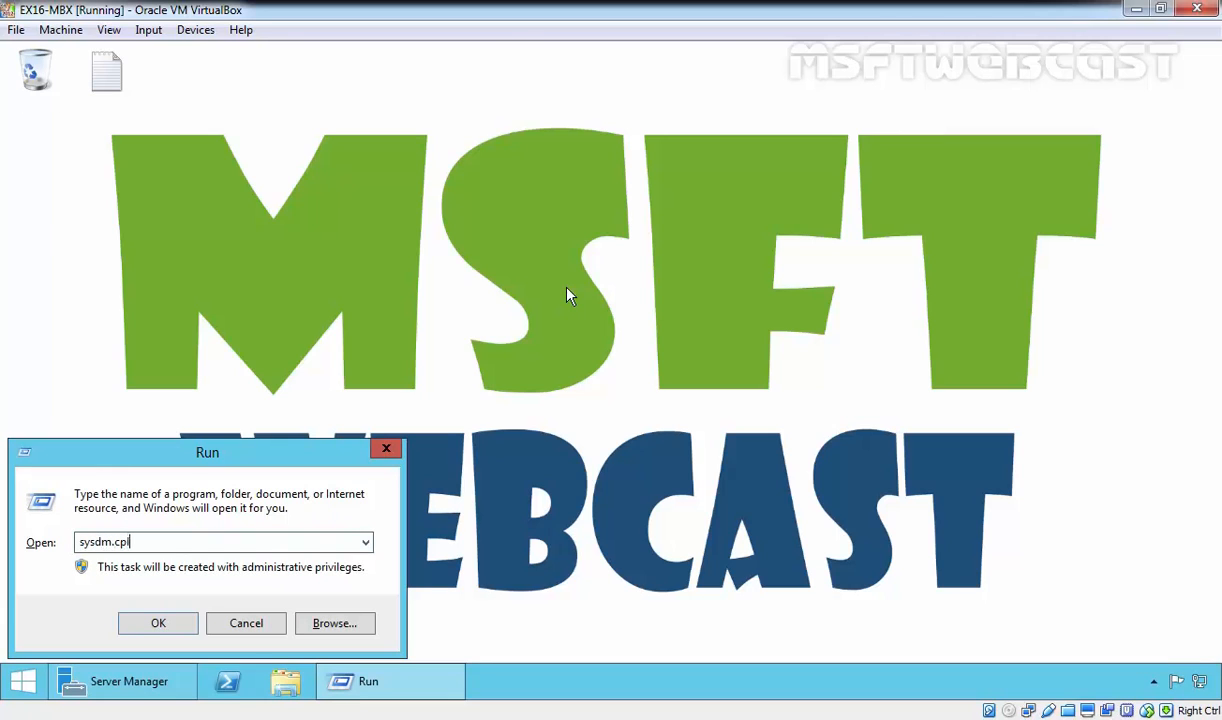
# - Show System Properties confirming EX16-MBX01 is joined to the mylab.local domain
pyautogui.click(158, 624)
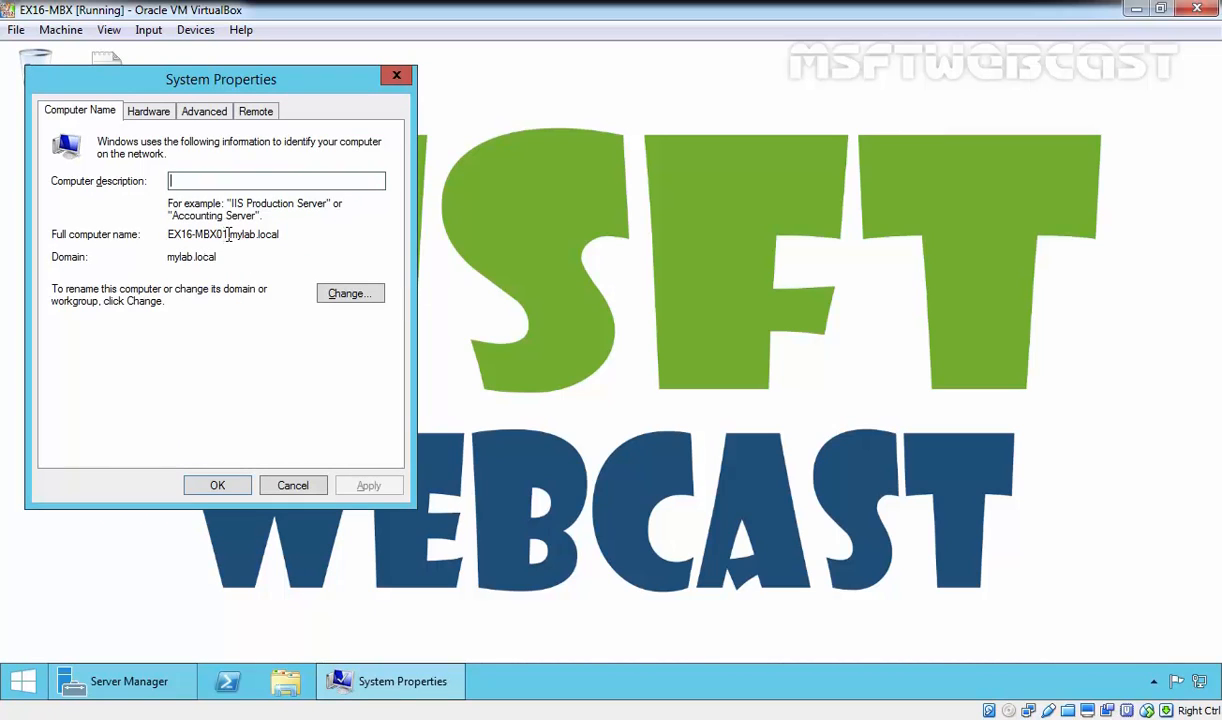
pyautogui.doubleClick(190, 256)
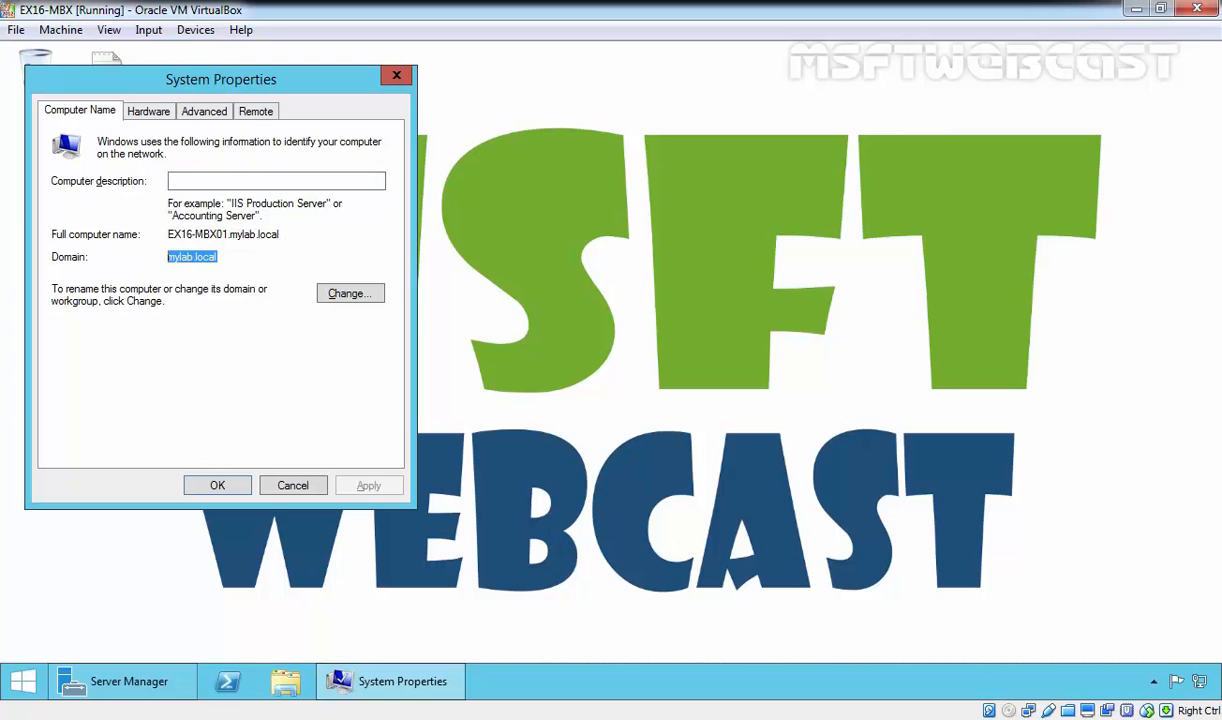
pyautogui.moveTo(292, 486)
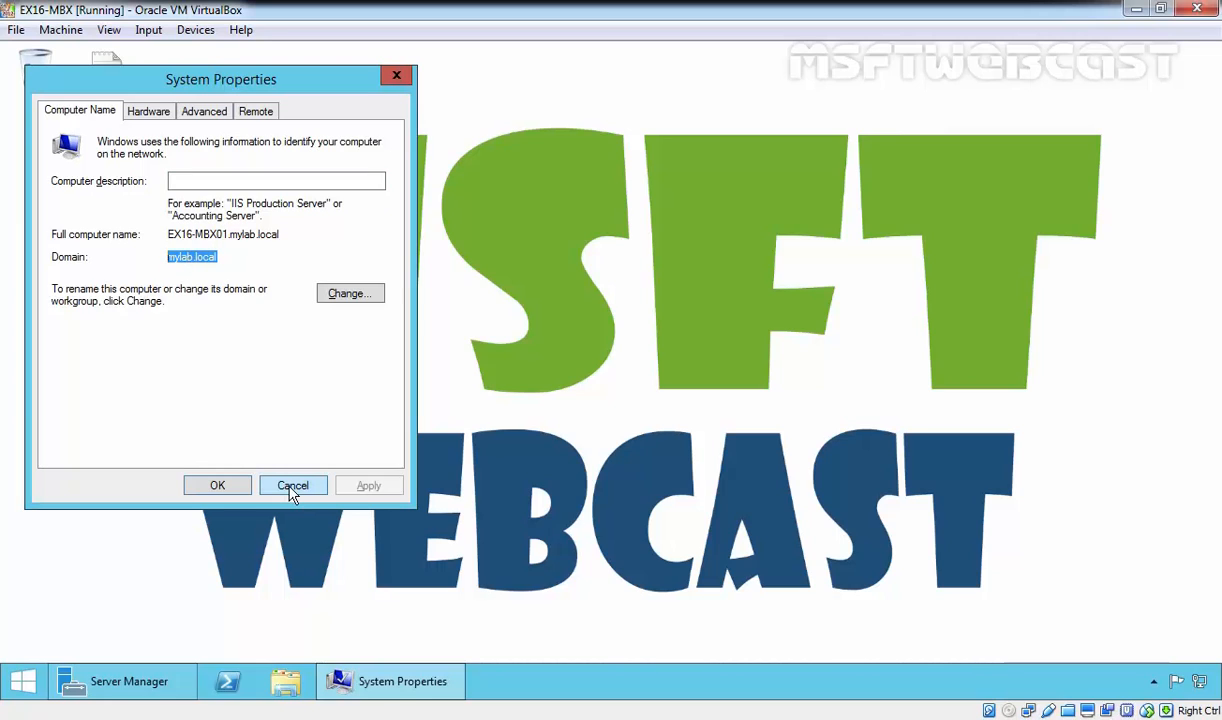
# - Review the System page (Datacenter Evaluation, 4.75 GB RAM, mylab.local) and close it
pyautogui.rightClick(20, 680)
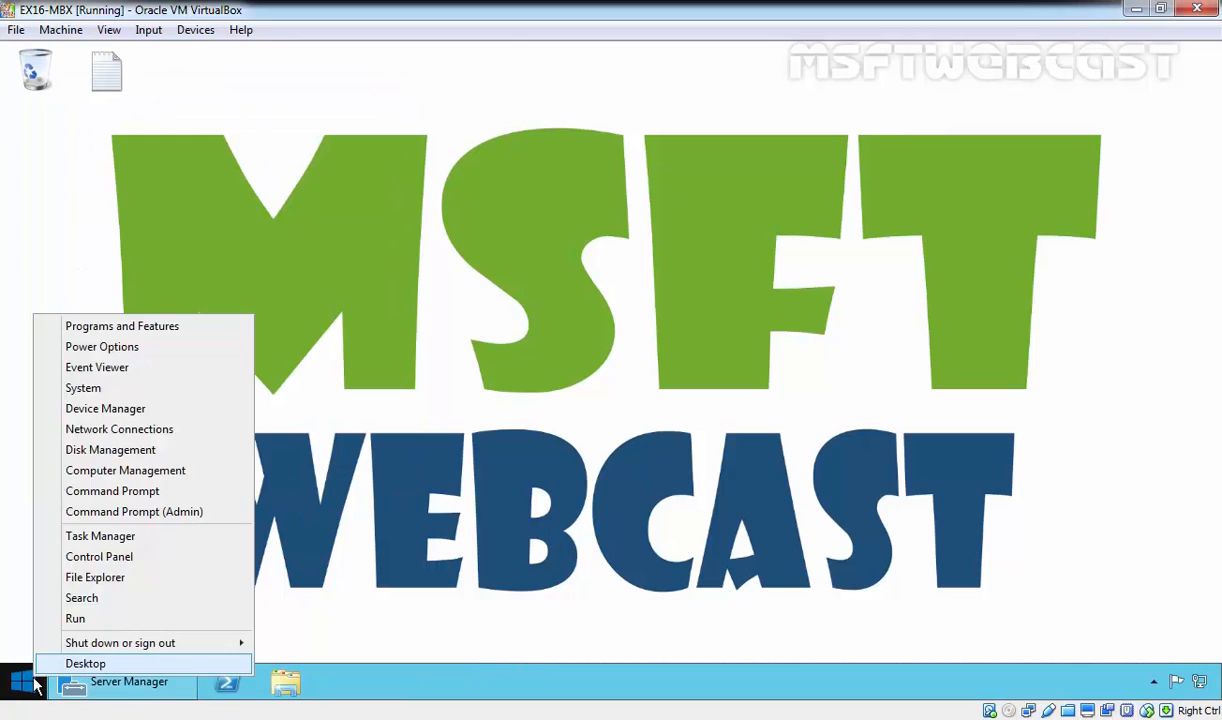
pyautogui.click(84, 388)
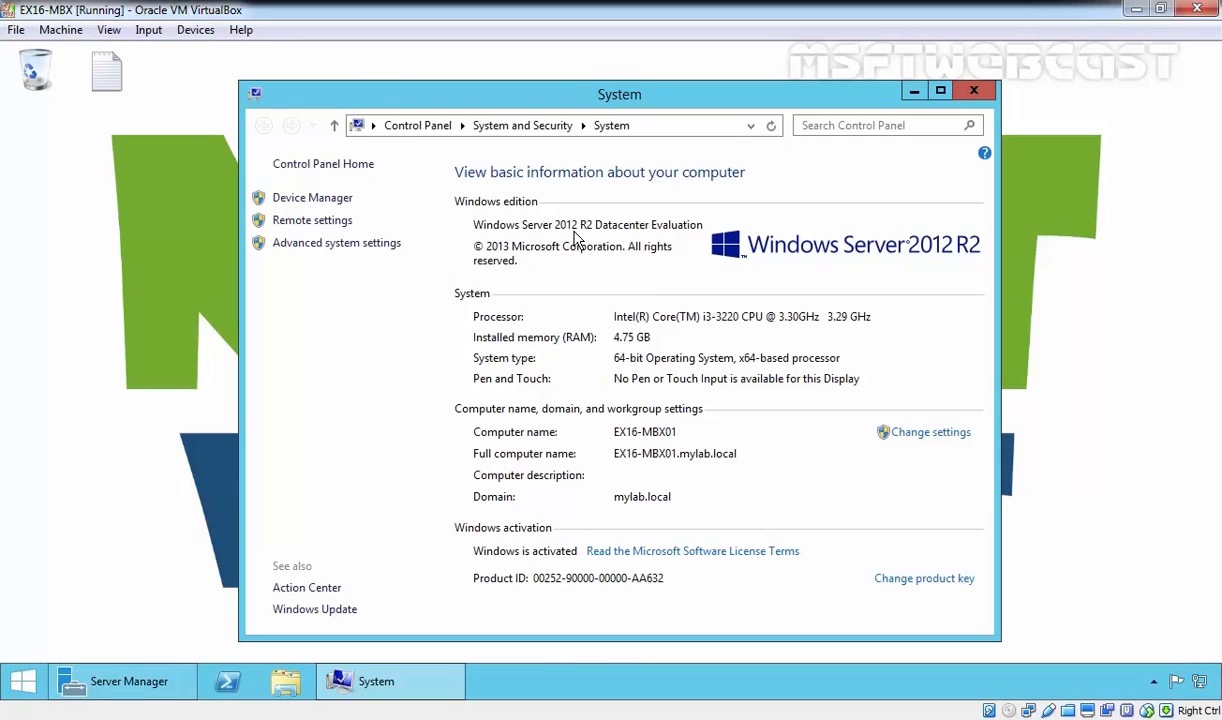
pyautogui.moveTo(680, 236)
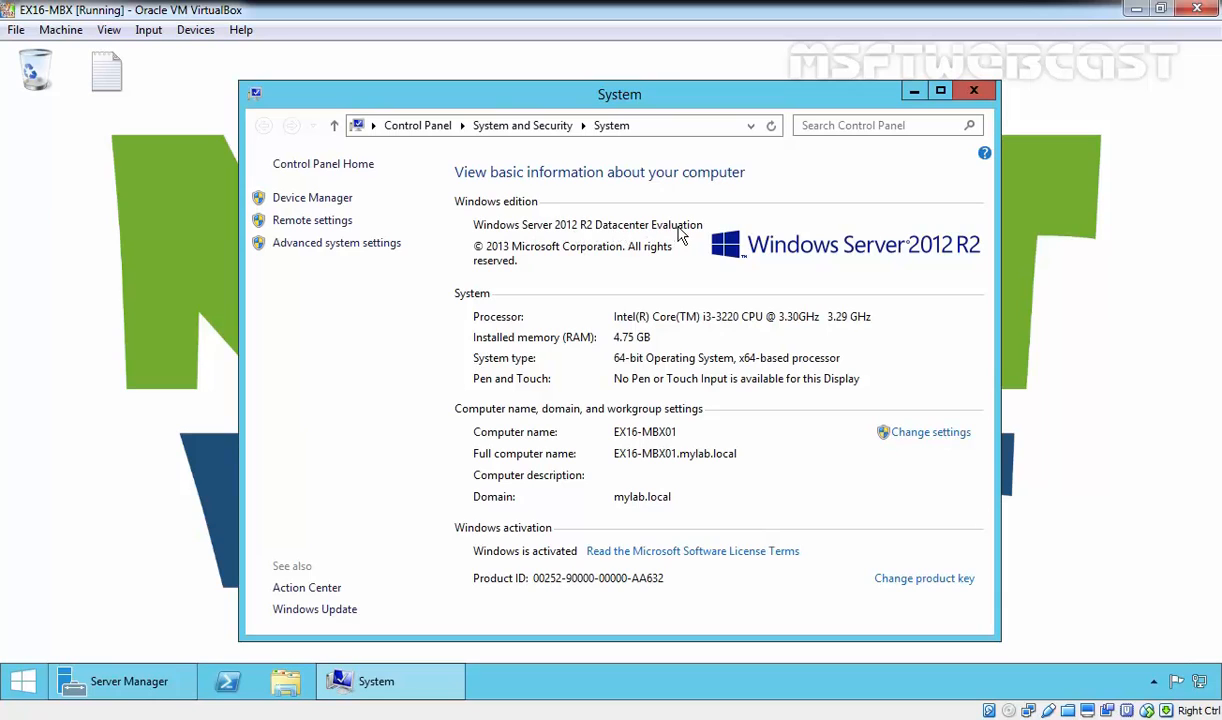
pyautogui.moveTo(588, 356)
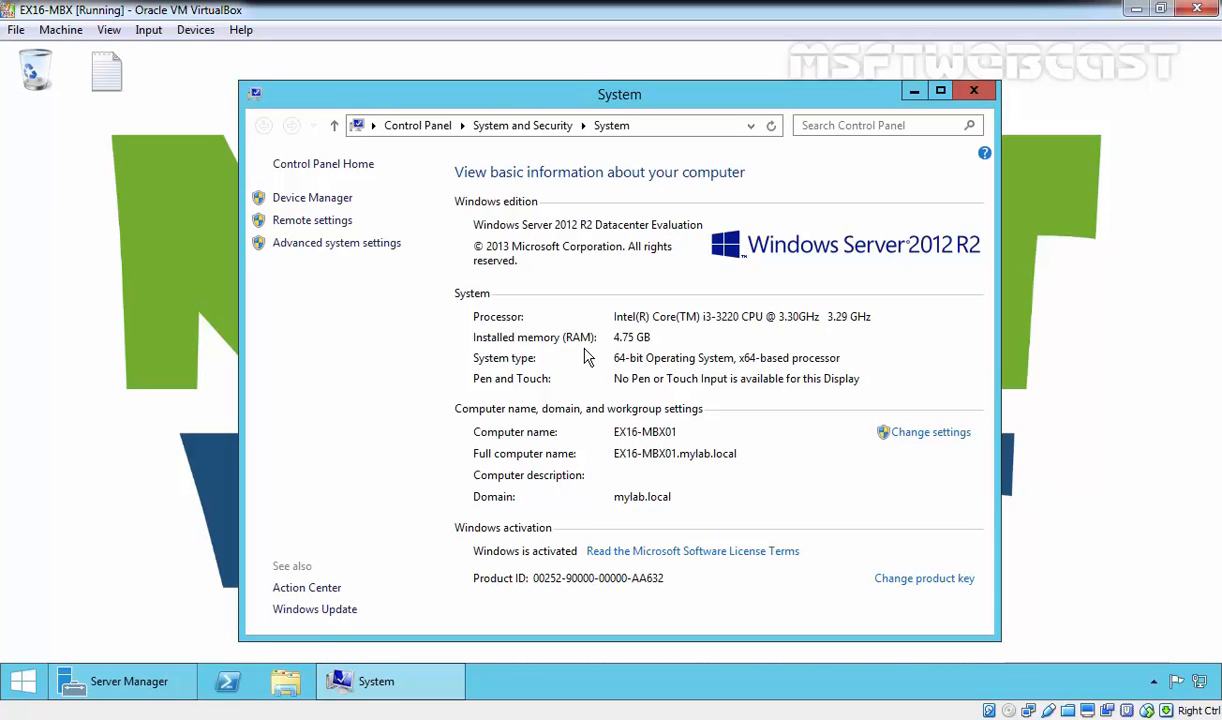
pyautogui.moveTo(640, 356)
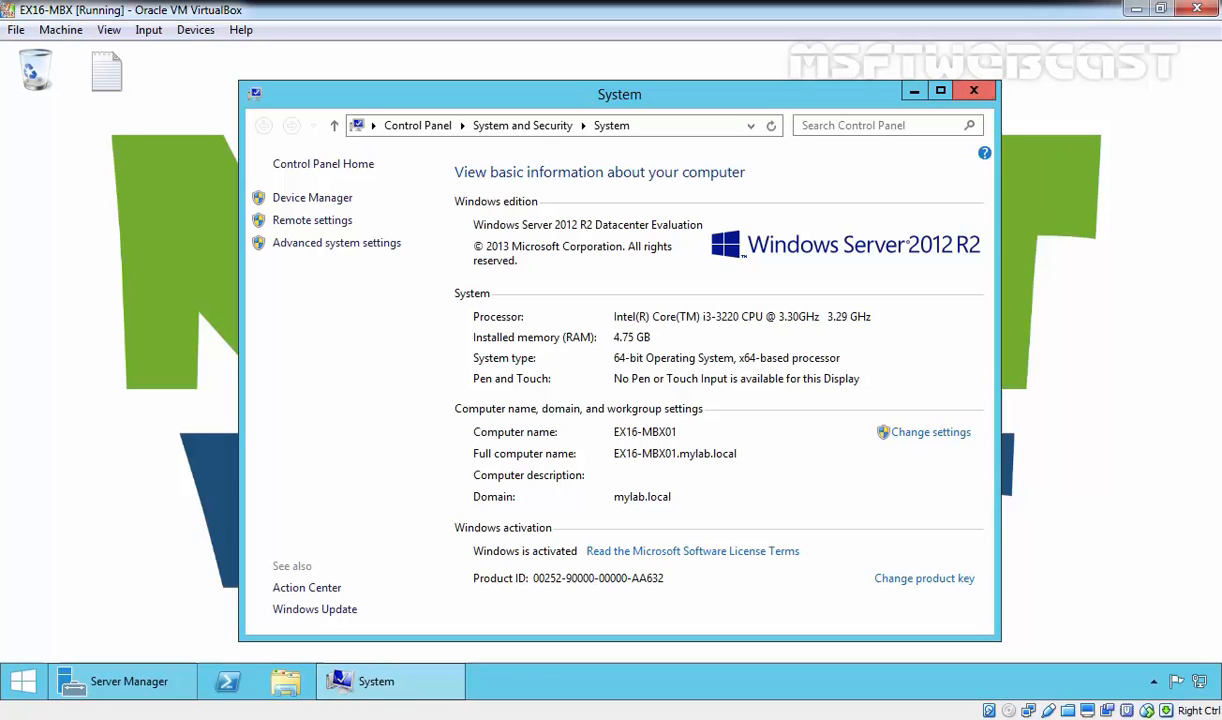
pyautogui.click(972, 90)
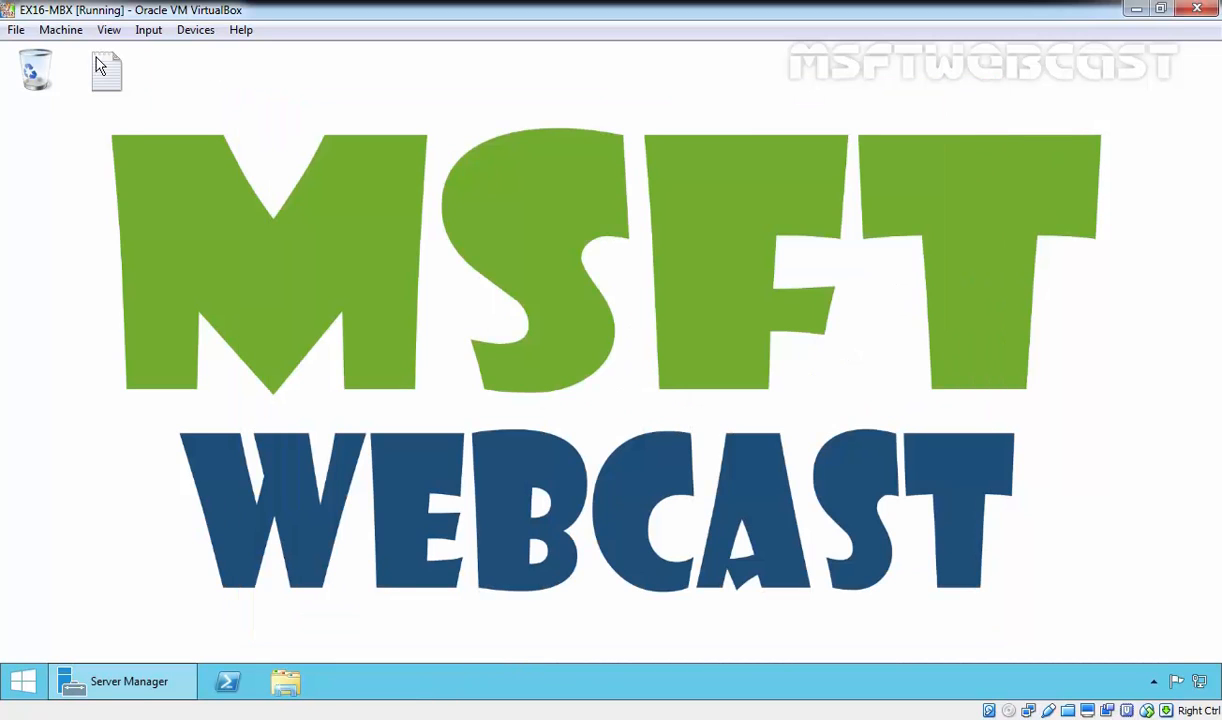
# - Copy Install-WindowsFeature RSAT-ADDS from Prerequisites.txt and run it in PowerShell
pyautogui.doubleClick(106, 70)
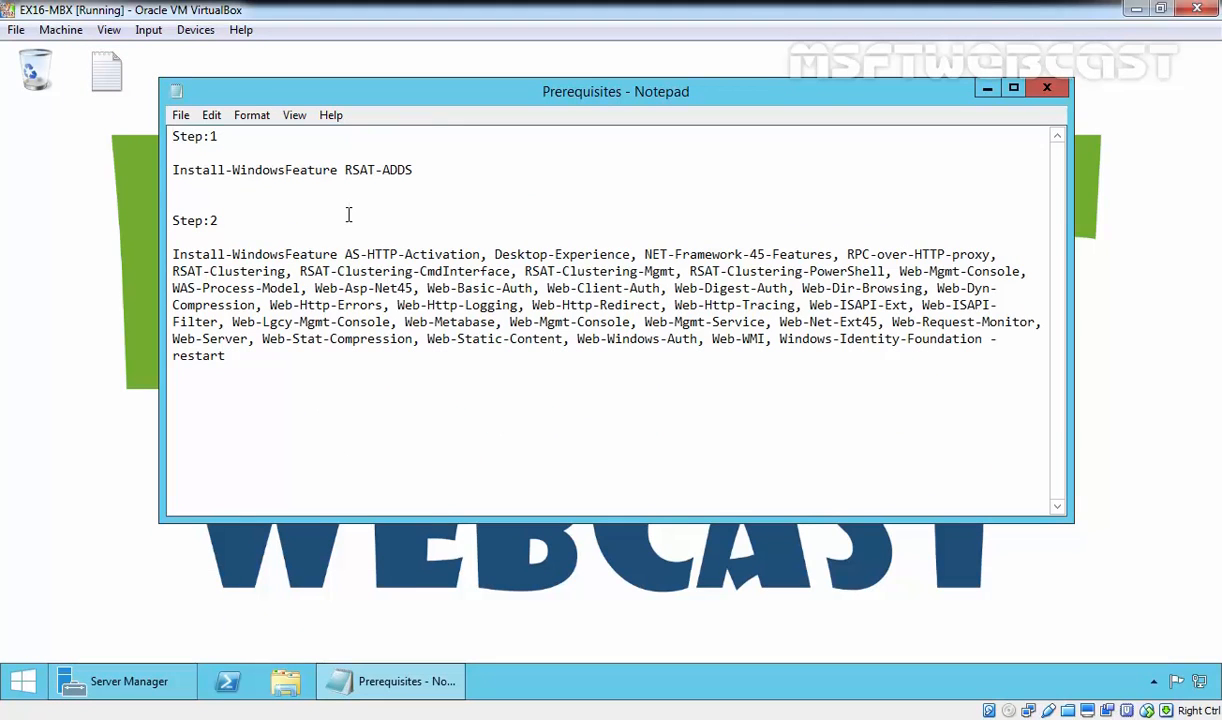
pyautogui.doubleClick(390, 168)
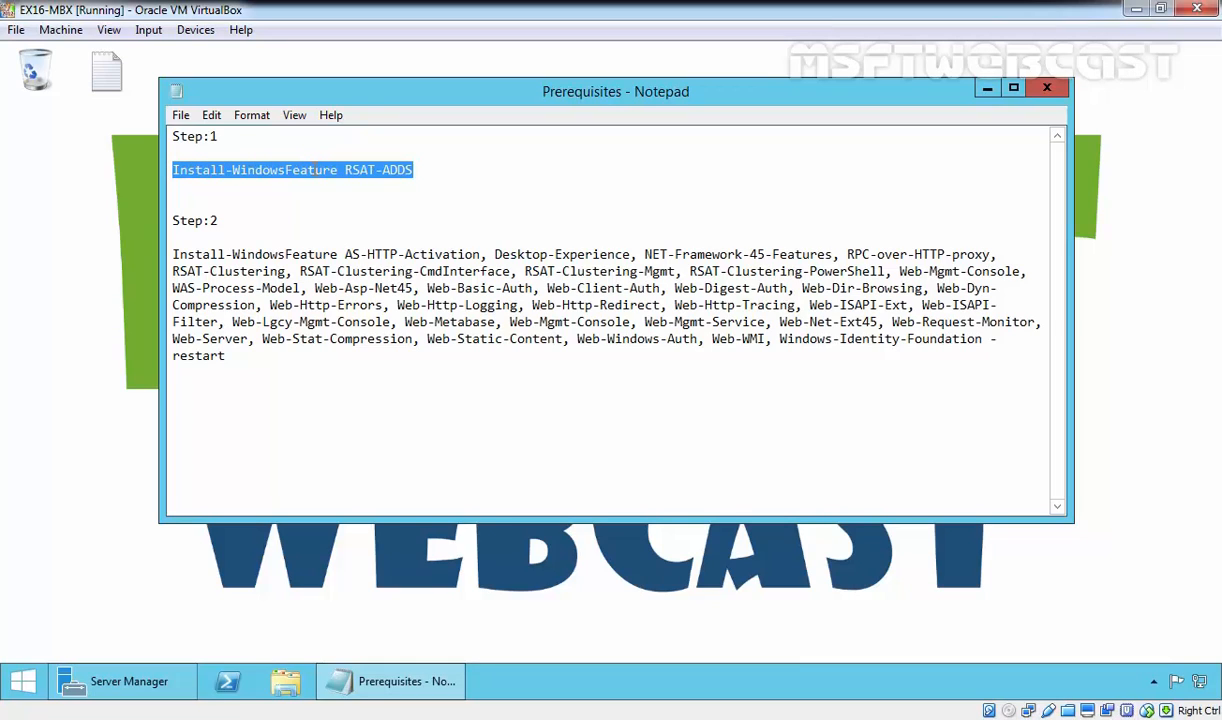
pyautogui.rightClick(290, 168)
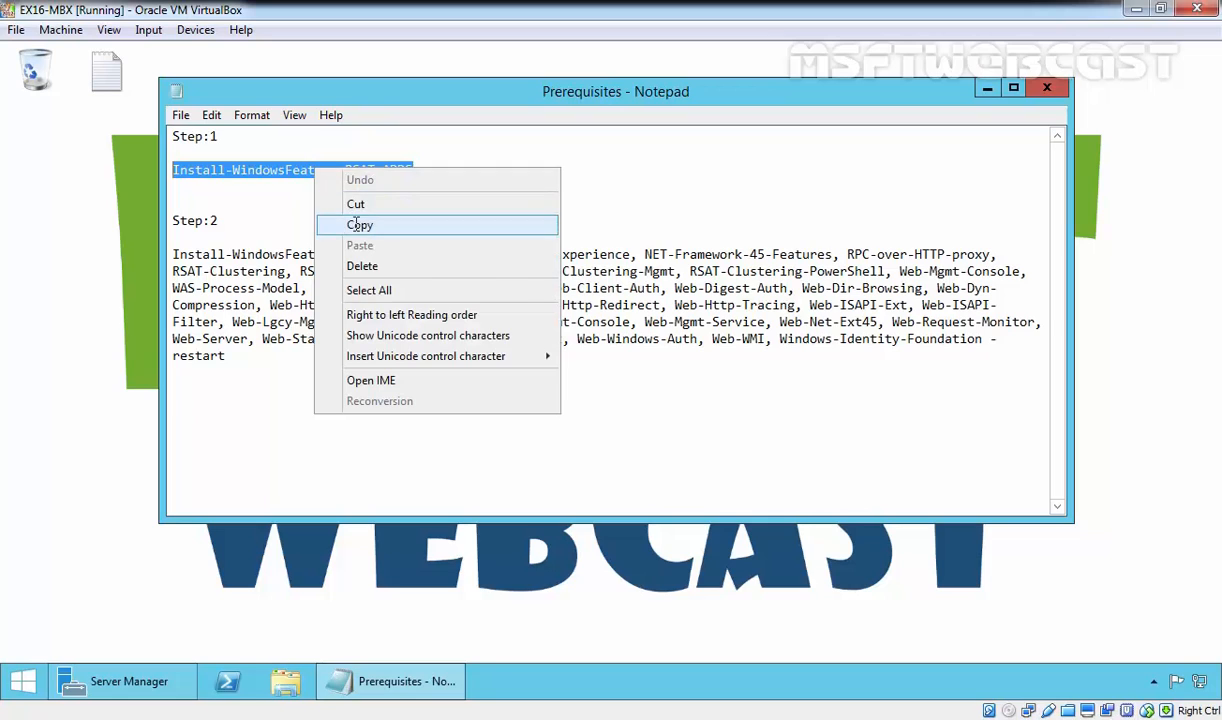
pyautogui.click(360, 224)
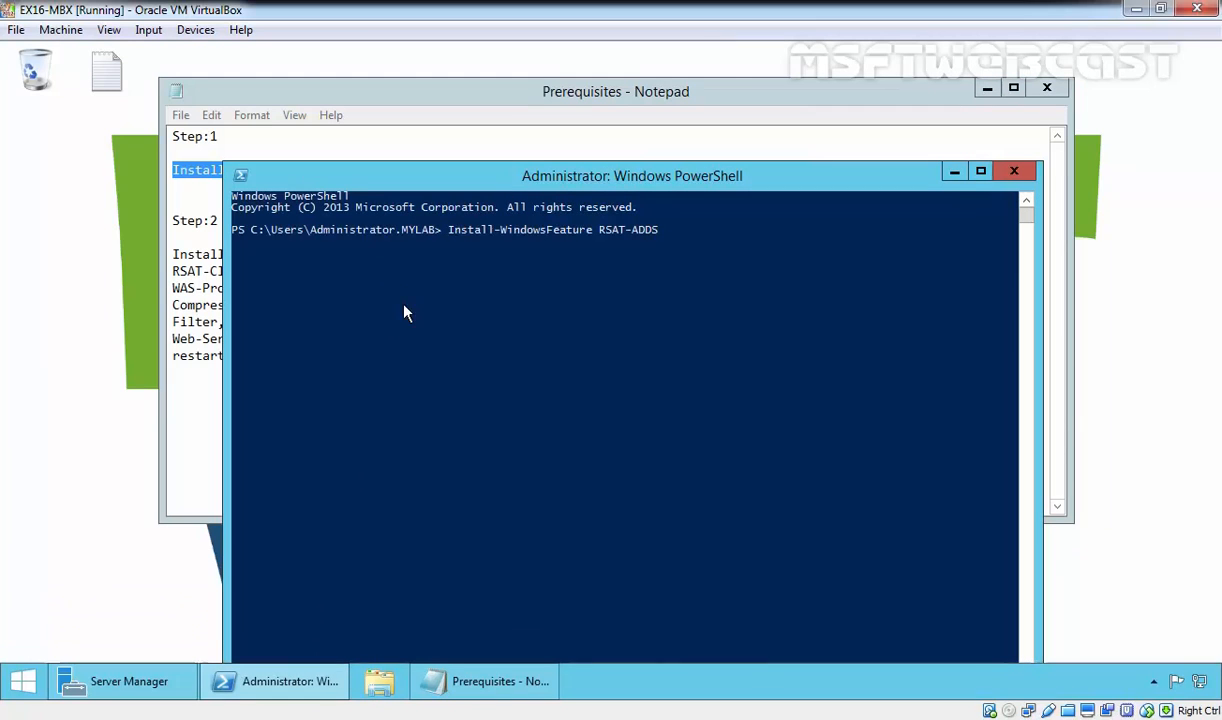
pyautogui.moveTo(612, 276)
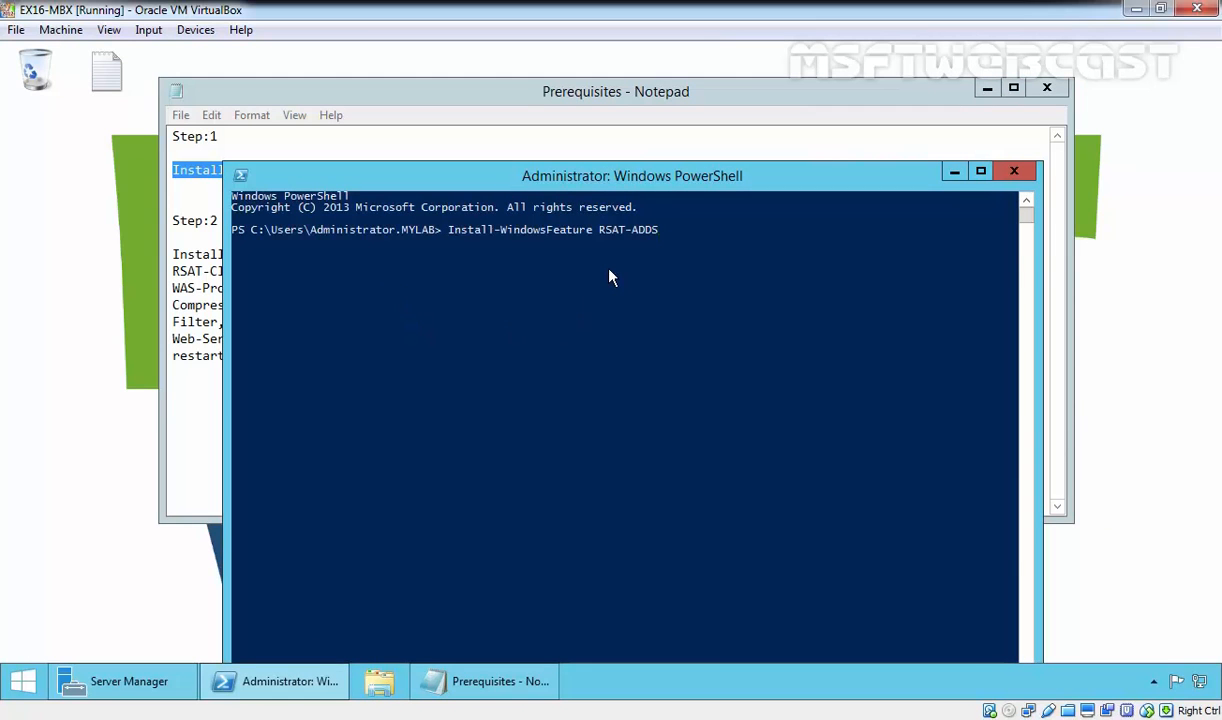
pyautogui.press('Return')
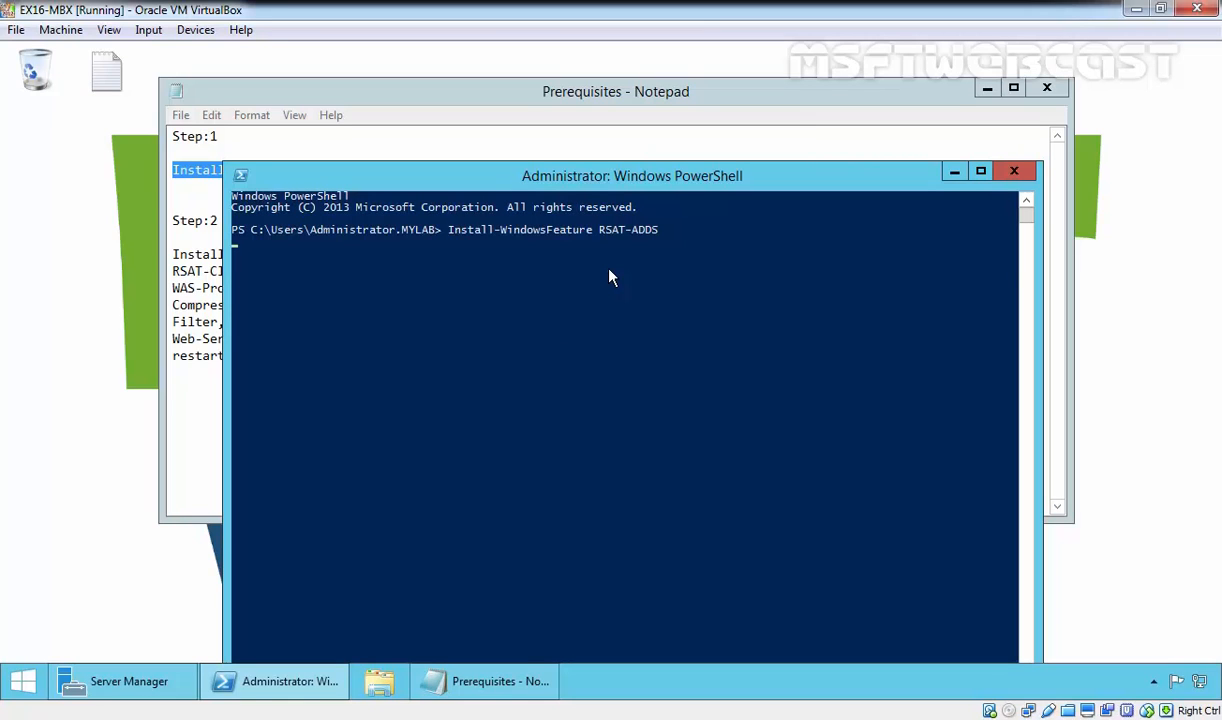
pyautogui.press('Return')
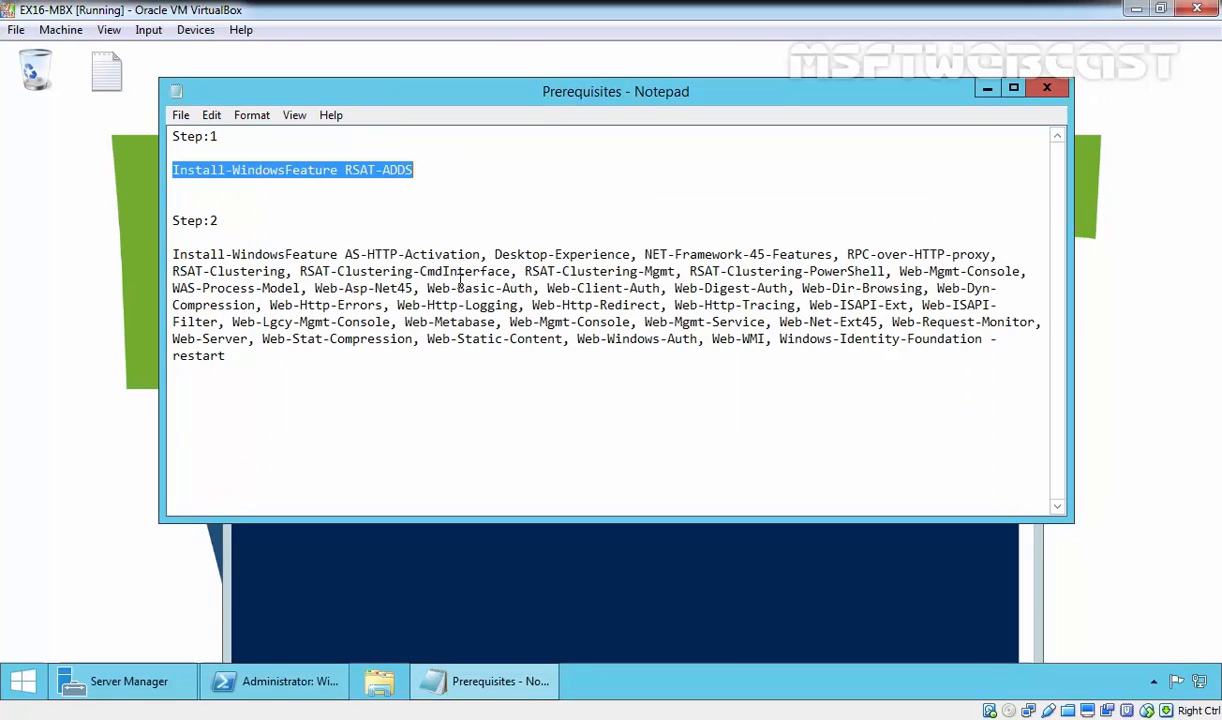
# - Run the Step 2 Install-WindowsFeature command for Exchange roles and features with restart
pyautogui.moveTo(172, 254); pyautogui.dragTo(224, 356)
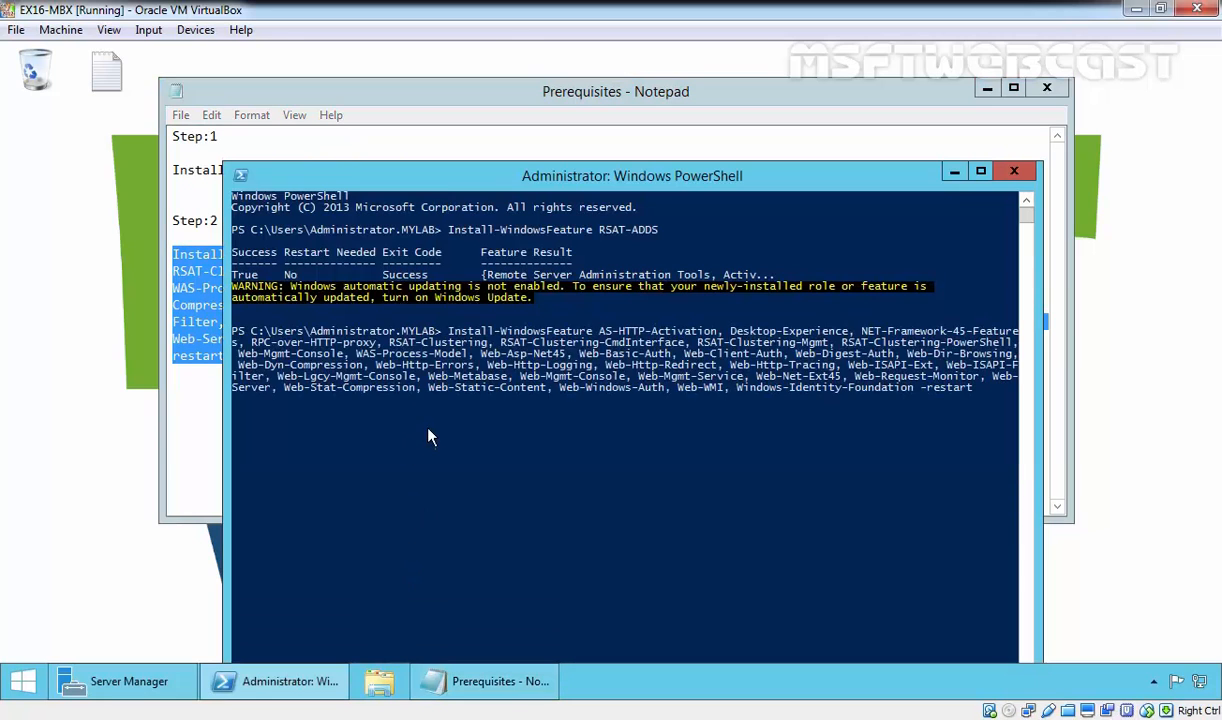
pyautogui.moveTo(932, 400)
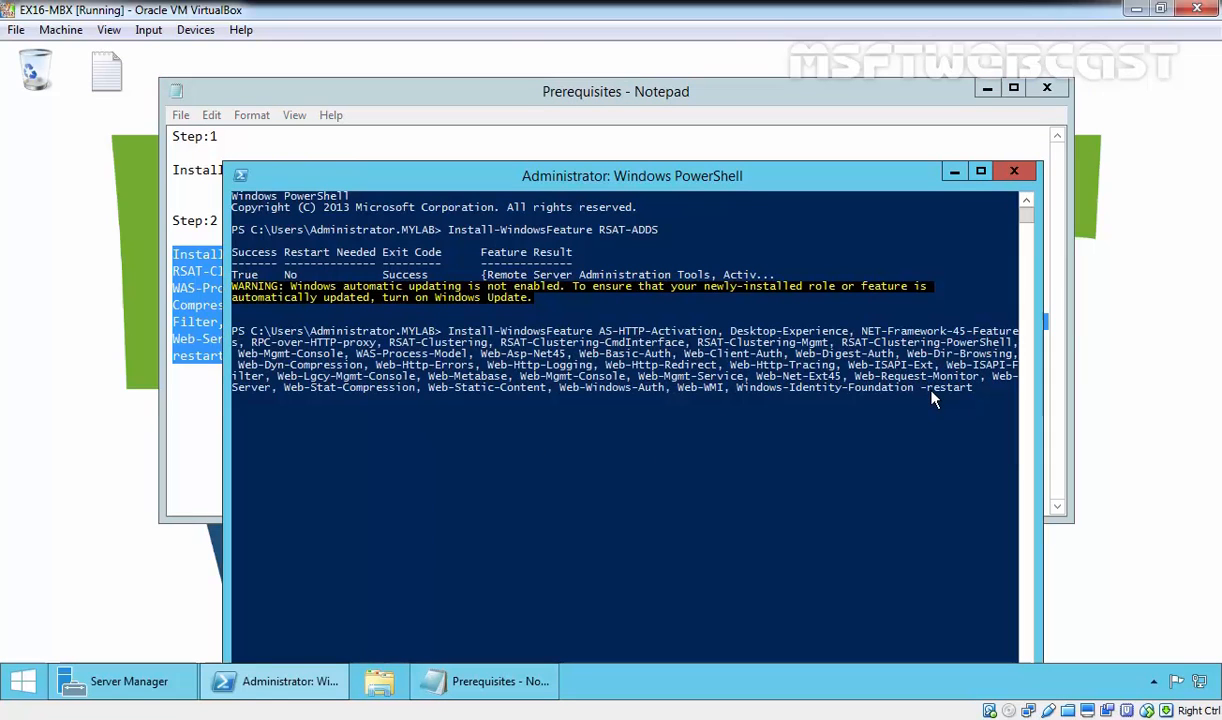
pyautogui.moveTo(928, 398)
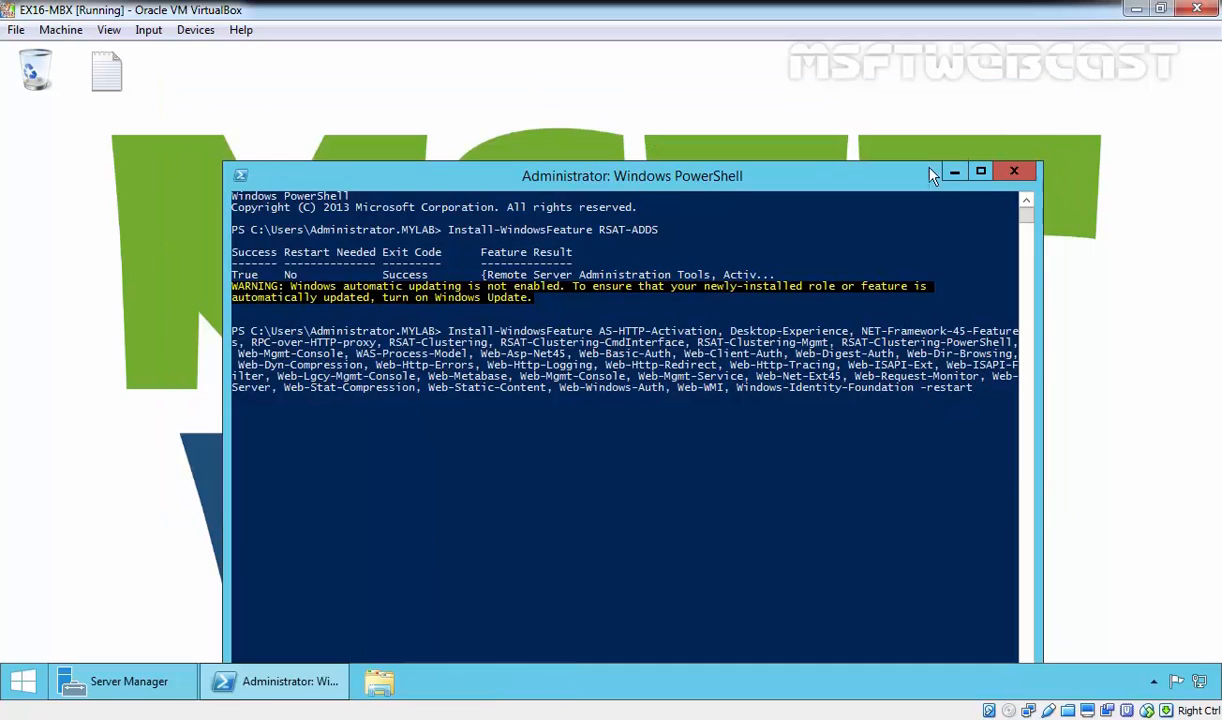
pyautogui.moveTo(632, 176); pyautogui.dragTo(624, 118)
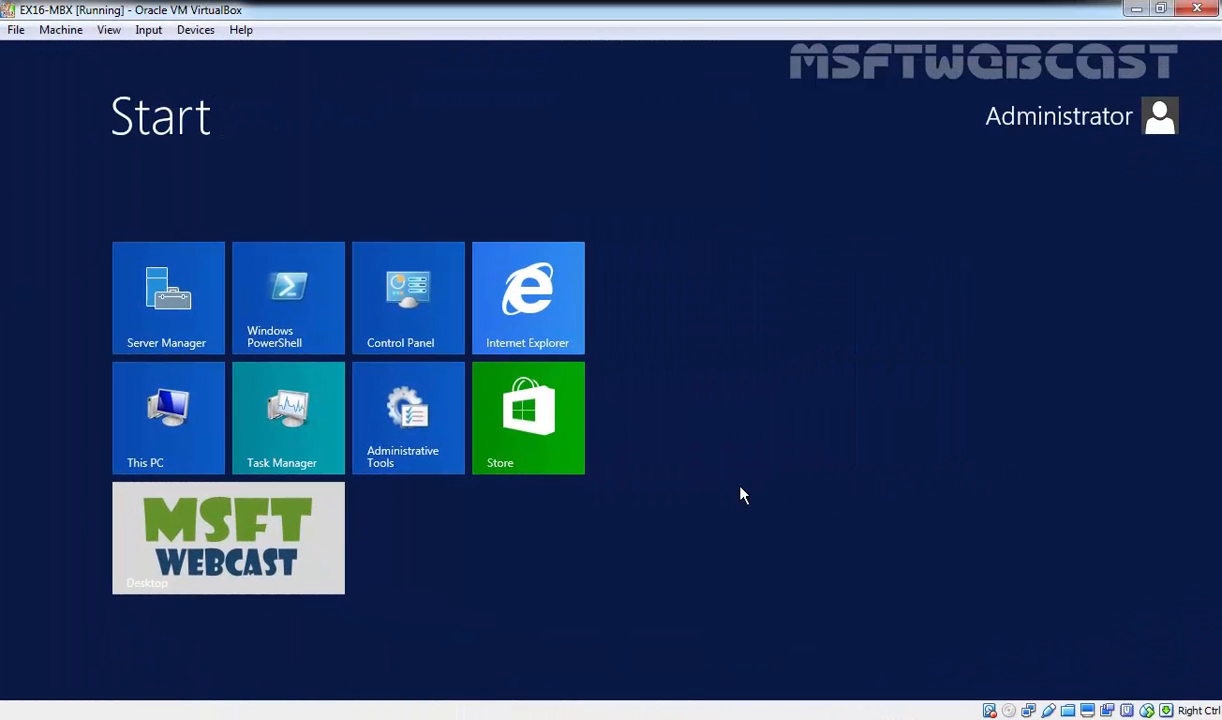
pyautogui.moveTo(880, 444)
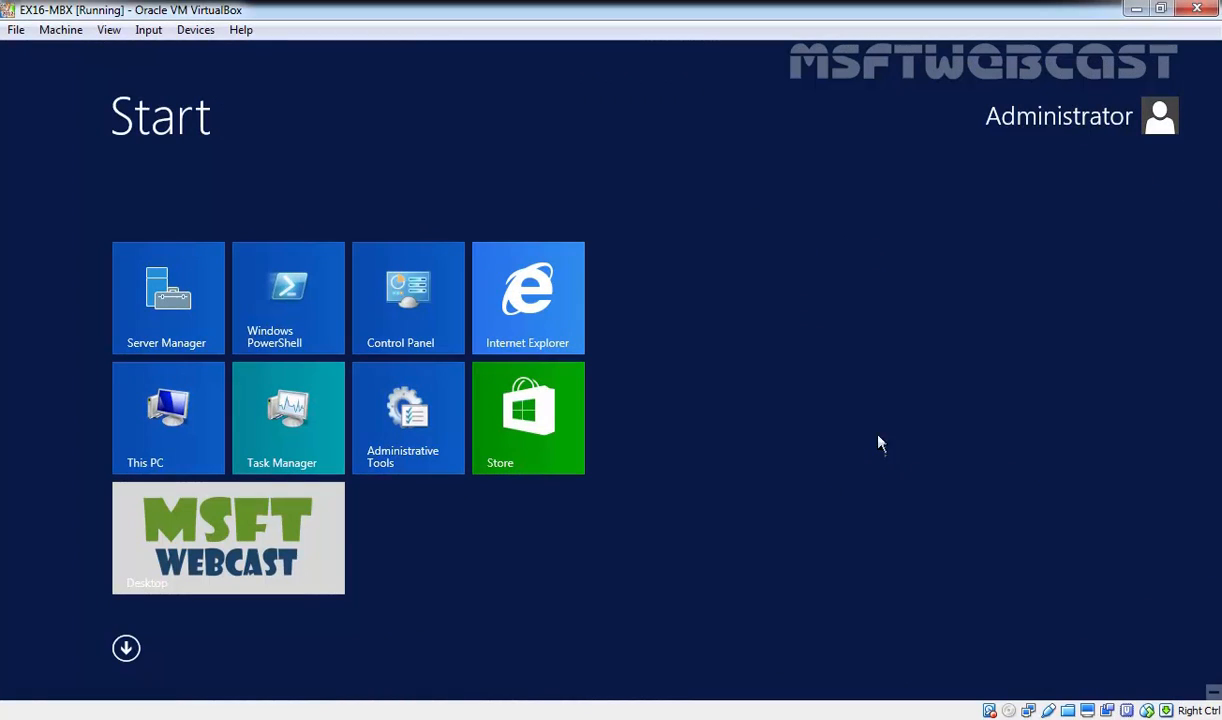
# - Launch Server Manager from the Start screen and close the Prerequisites notes
pyautogui.click(168, 296)
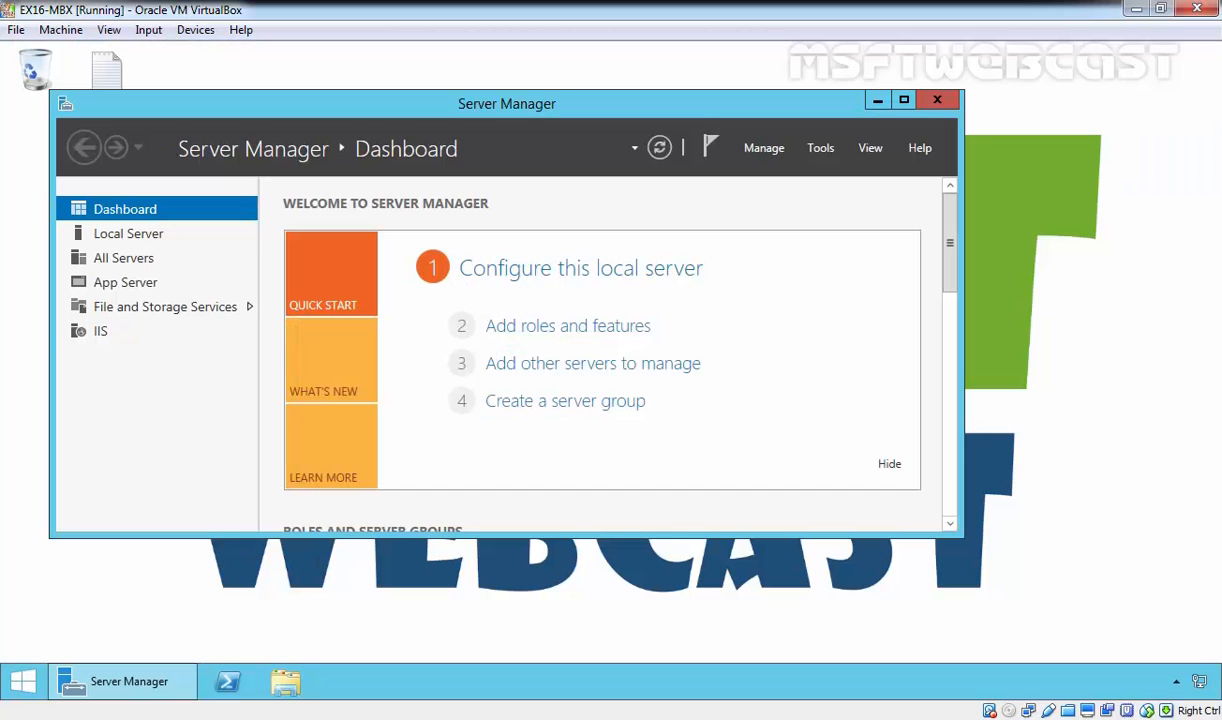
pyautogui.moveTo(508, 104); pyautogui.dragTo(688, 92)
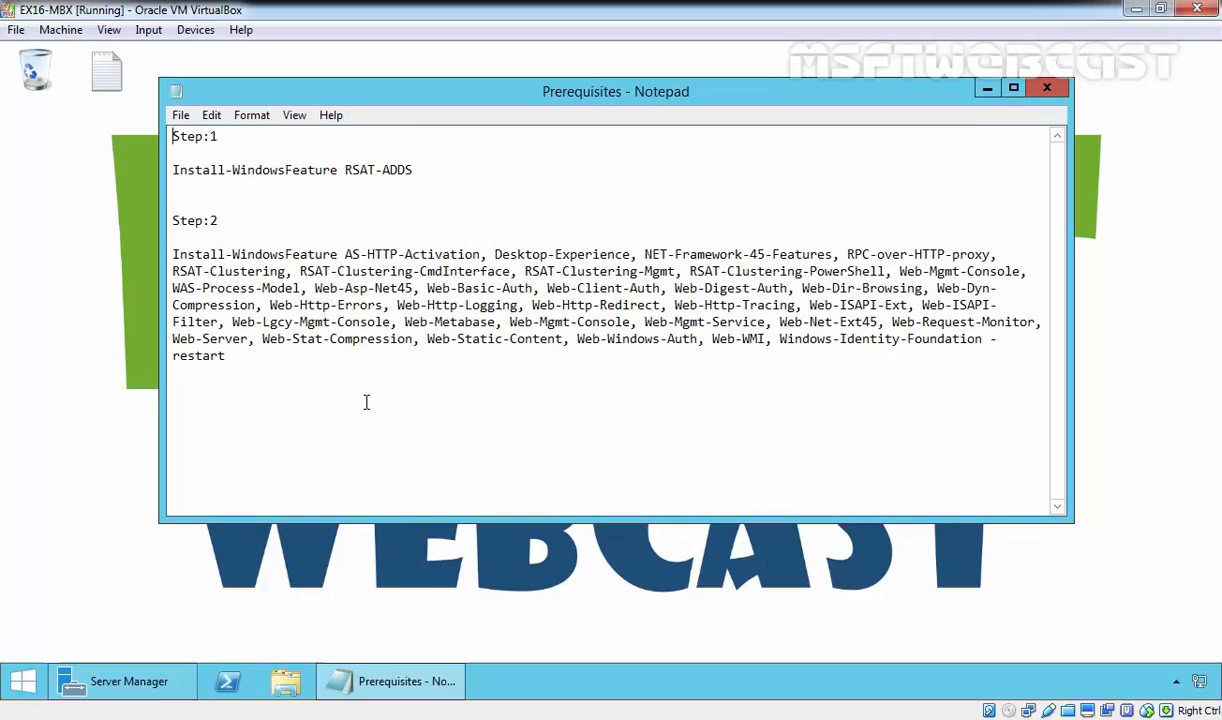
pyautogui.moveTo(946, 160)
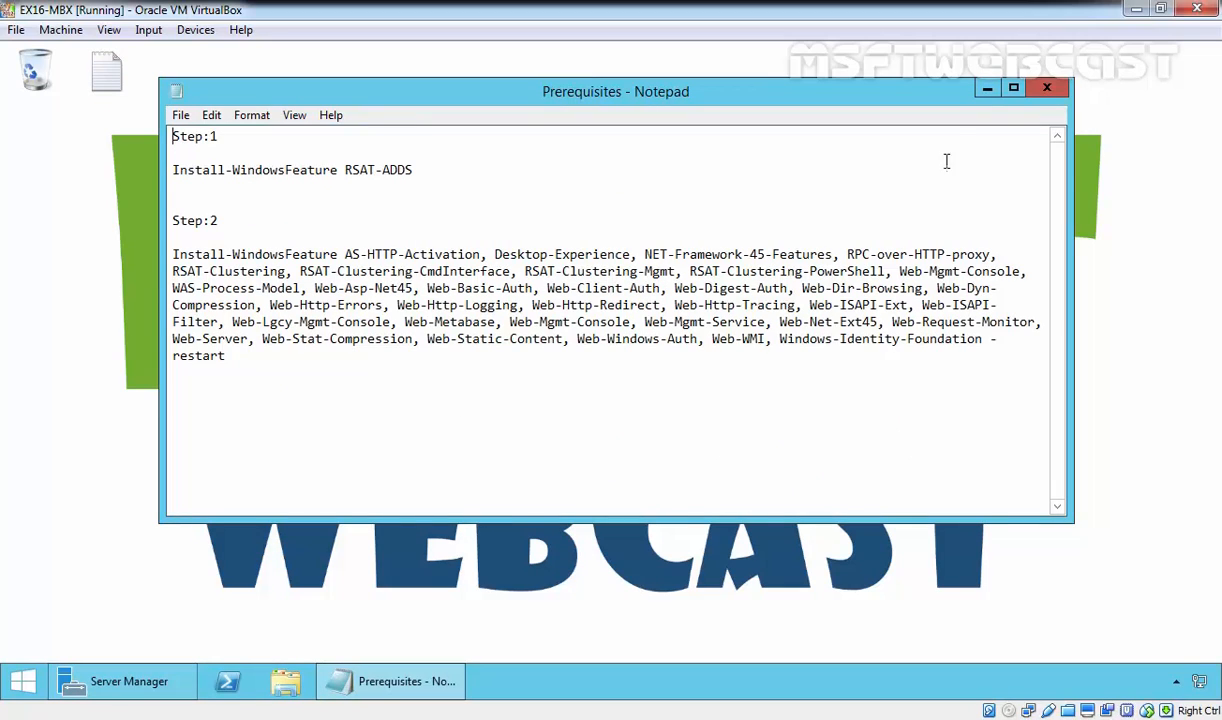
pyautogui.click(1048, 88)
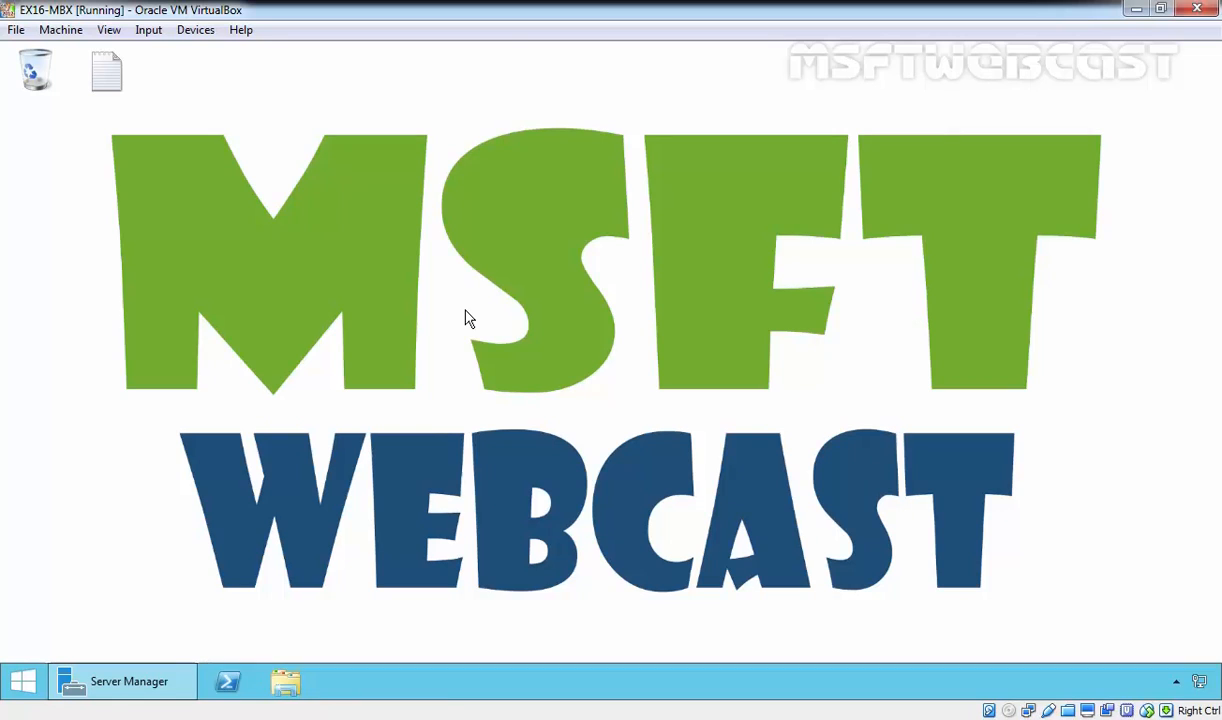
pyautogui.moveTo(332, 654)
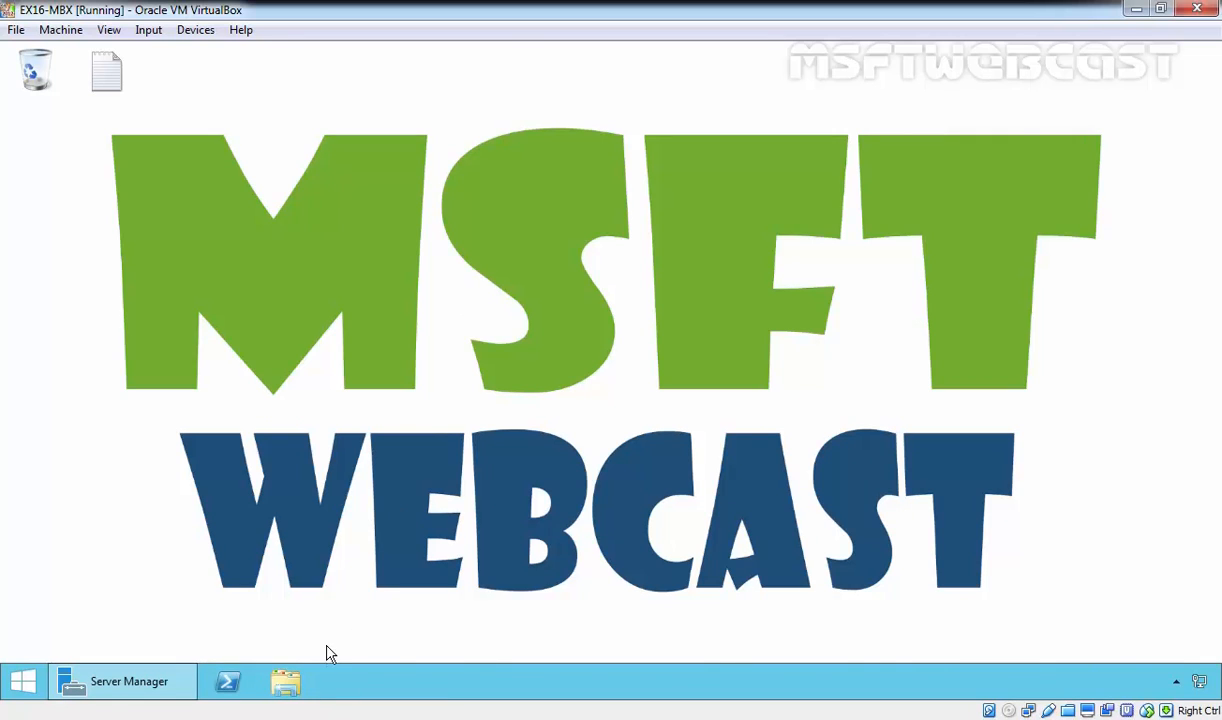
# - Install .NET Framework 4.5.2 from the NDP452 installer in Downloads and finish setup
pyautogui.click(284, 680)
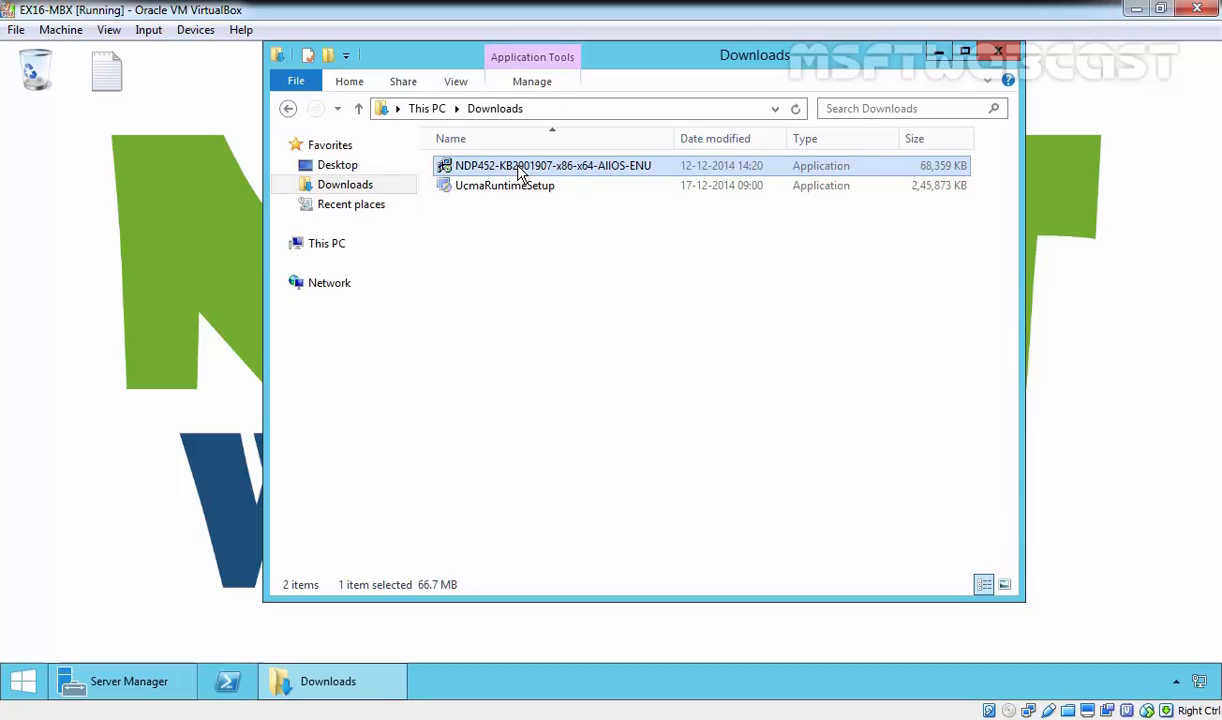
pyautogui.doubleClick(552, 164)
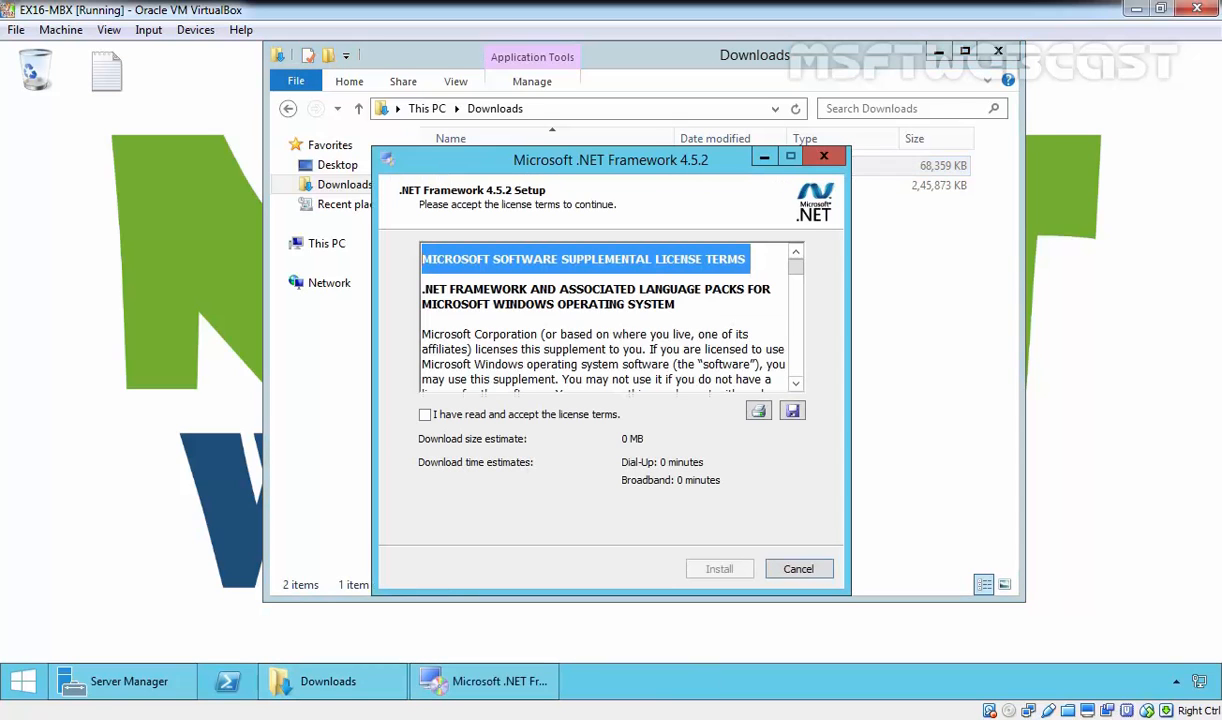
pyautogui.click(424, 414)
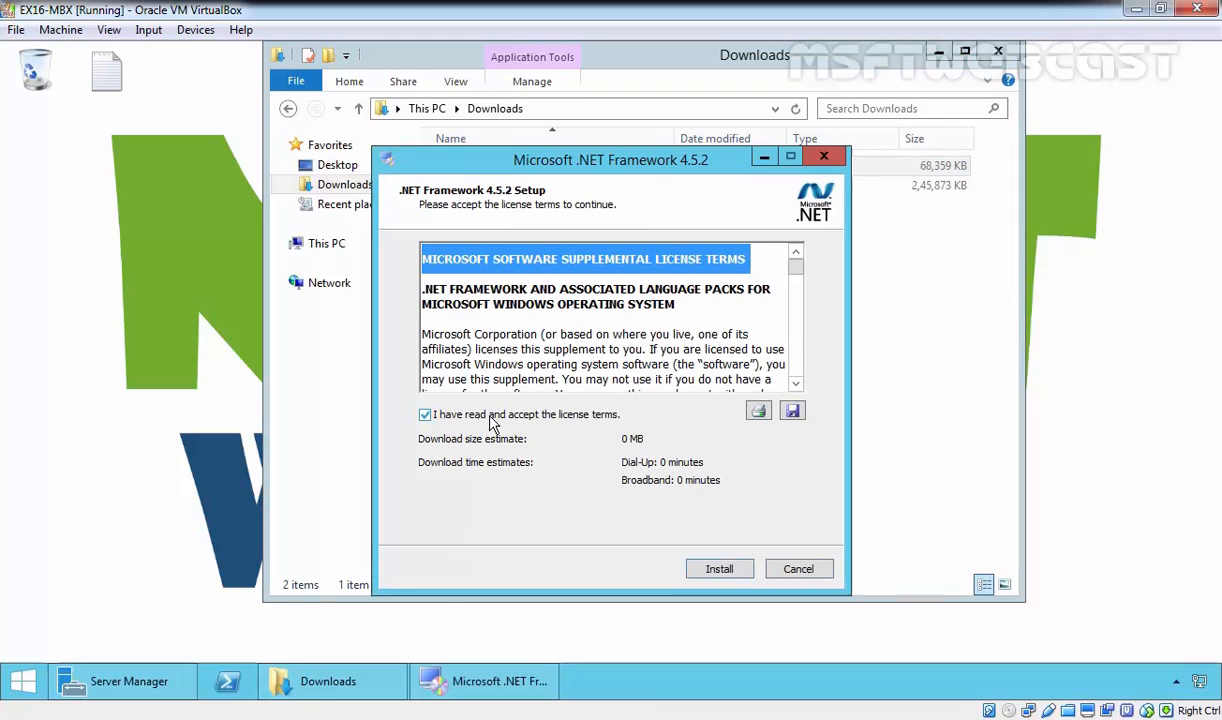
pyautogui.moveTo(692, 552)
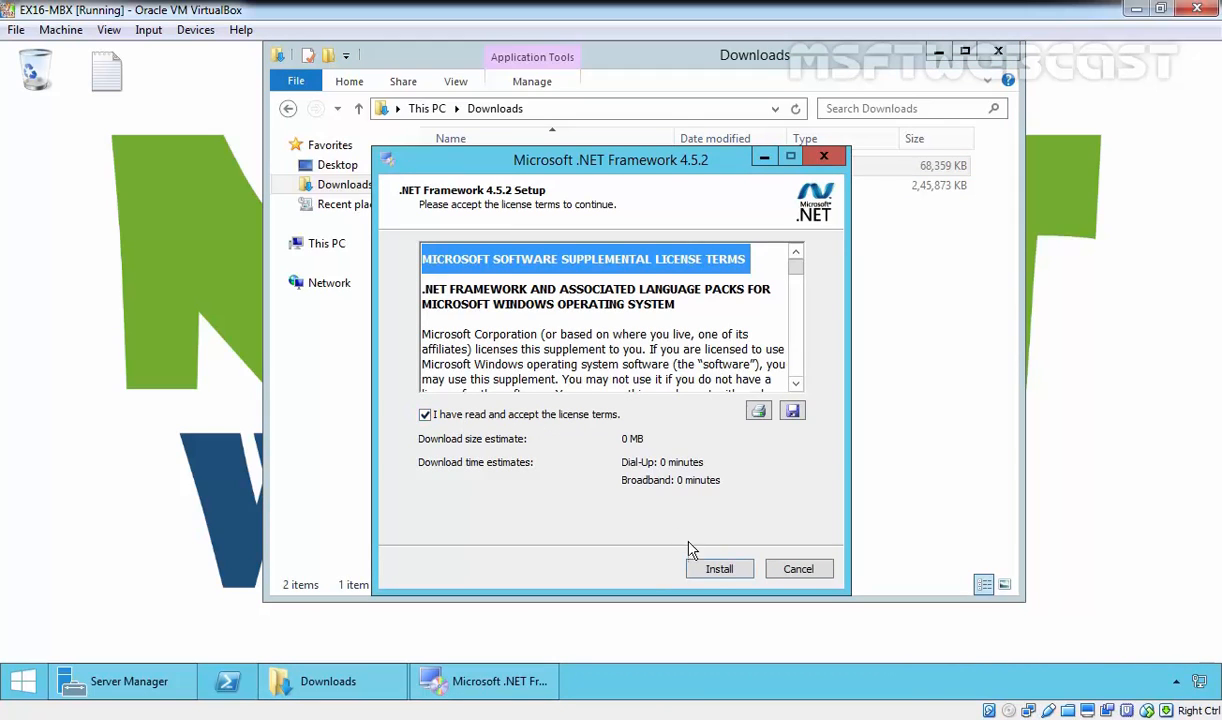
pyautogui.click(718, 568)
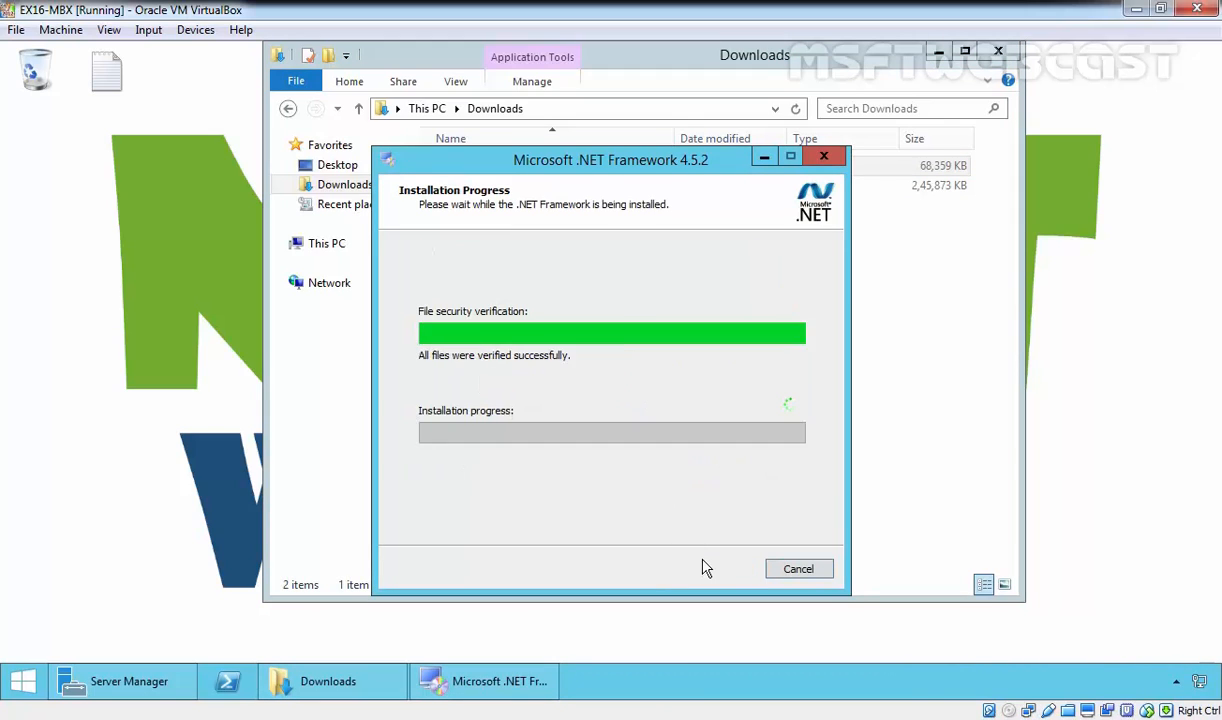
pyautogui.moveTo(688, 502)
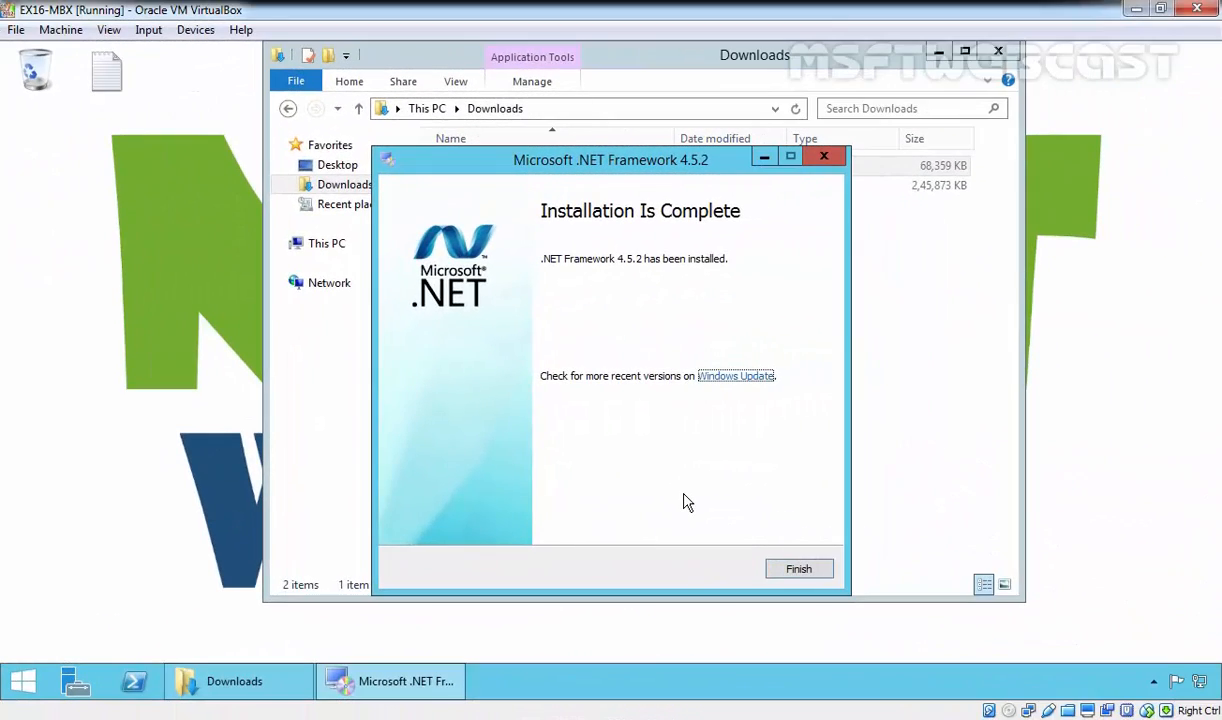
pyautogui.moveTo(798, 568)
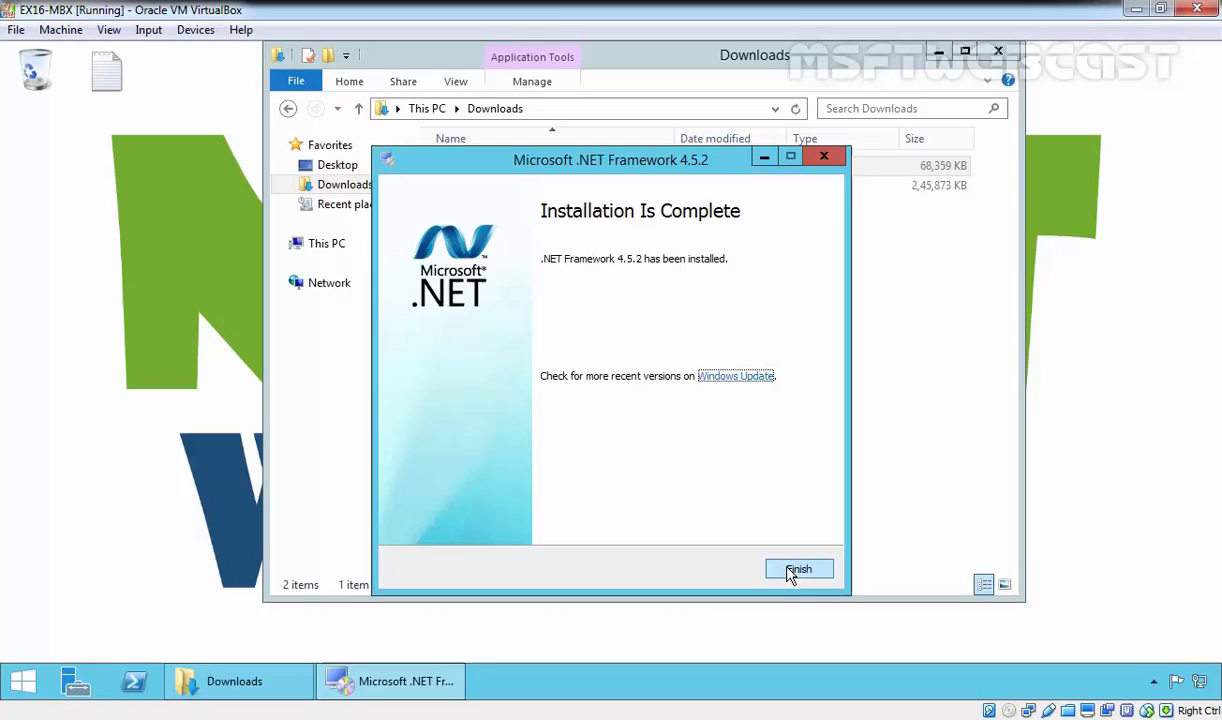
pyautogui.click(800, 568)
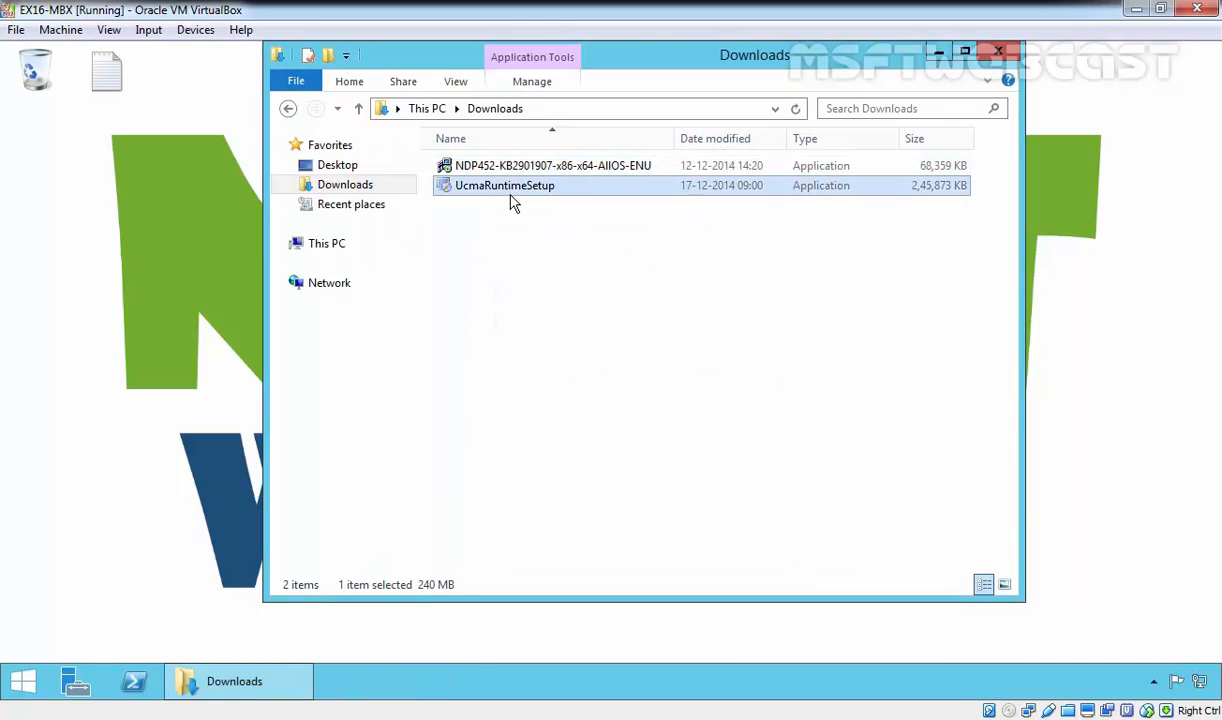
# - Install the UCMA 4.0 runtime from UcmaRuntimeSetup, accepting the license, and finish setup
pyautogui.doubleClick(504, 184)
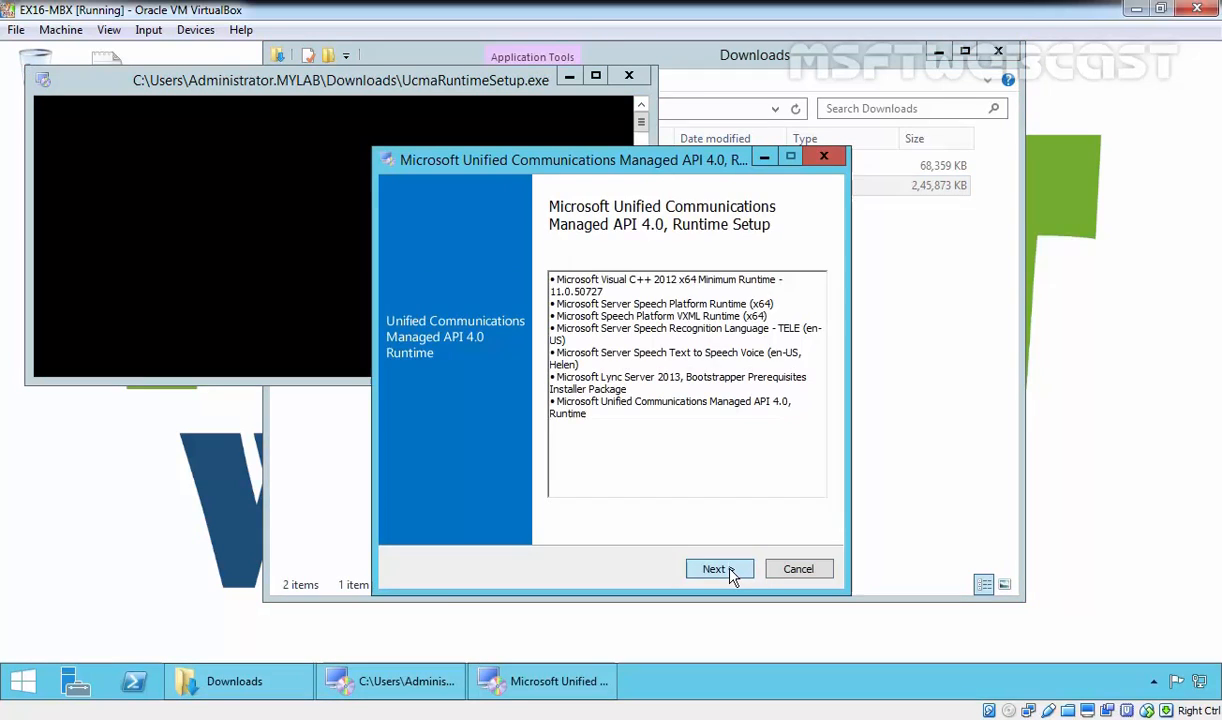
pyautogui.click(714, 568)
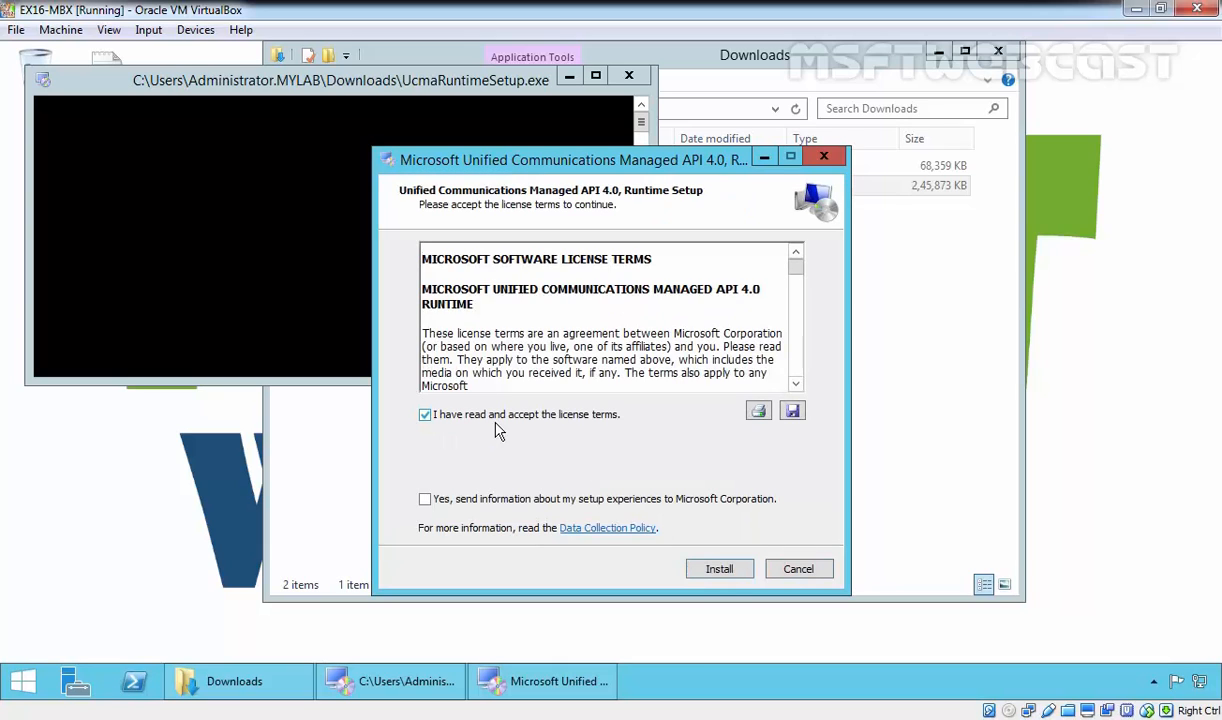
pyautogui.moveTo(604, 424)
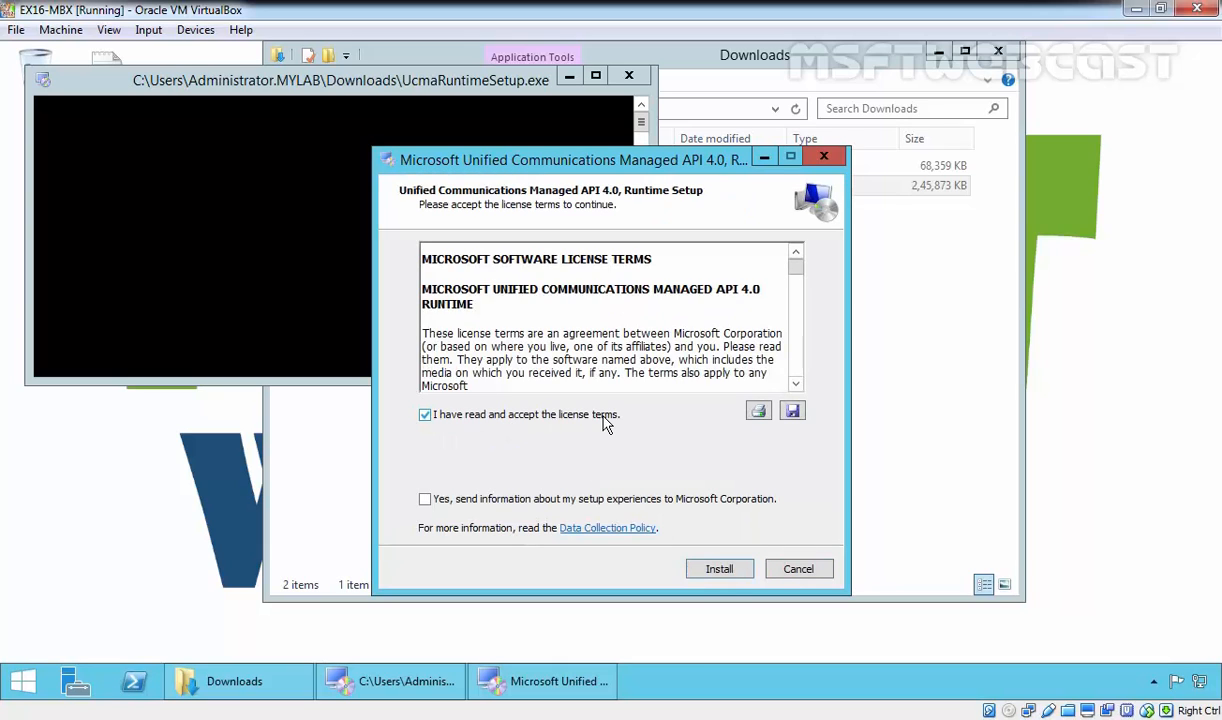
pyautogui.click(718, 568)
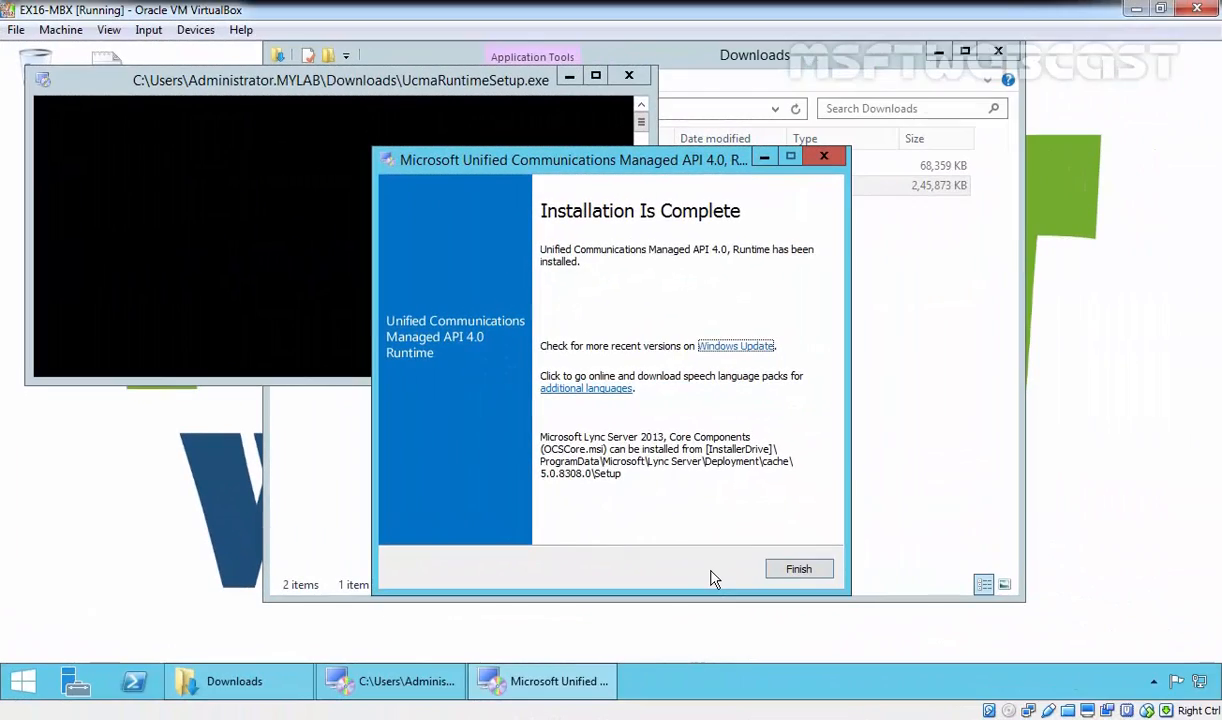
pyautogui.click(798, 568)
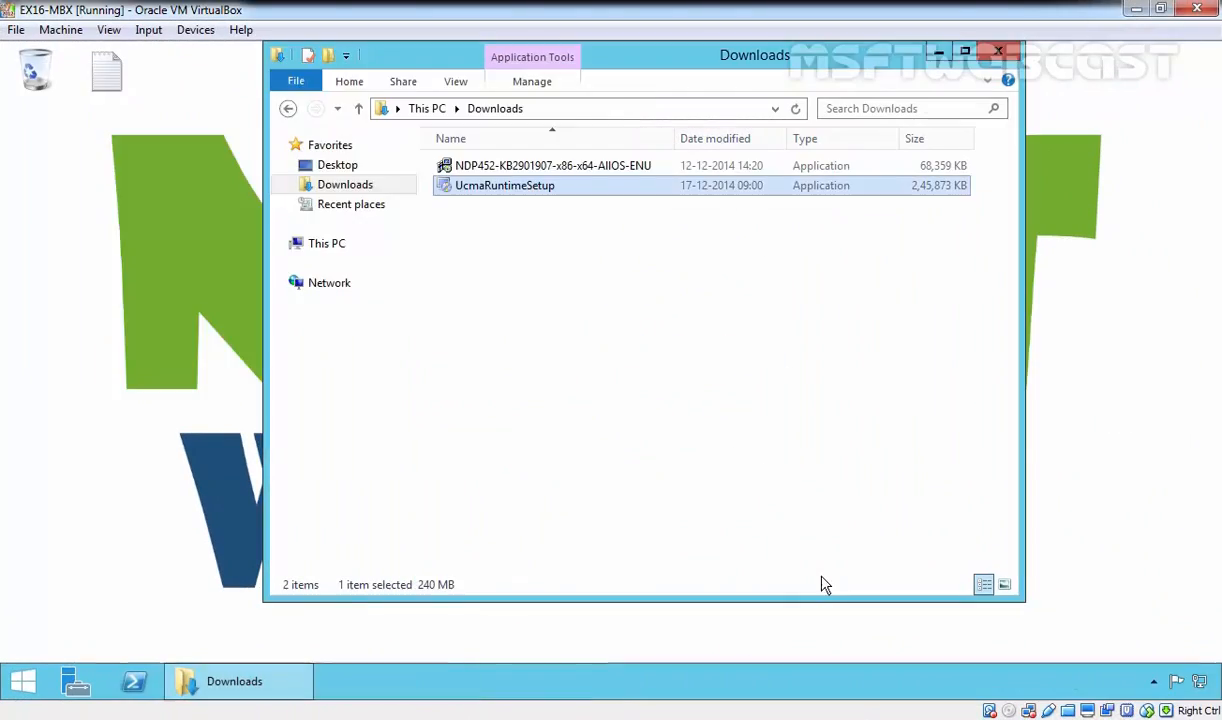